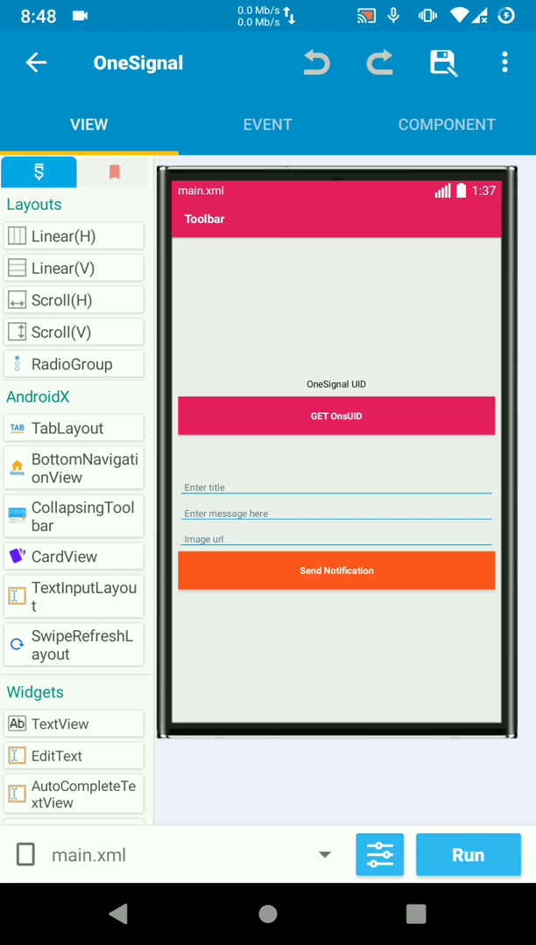
Create a new resource folder named drawable-mdpi from the project's Configuration > Resource screen.
{"action": "left_click", "coordinate": [504, 63]}
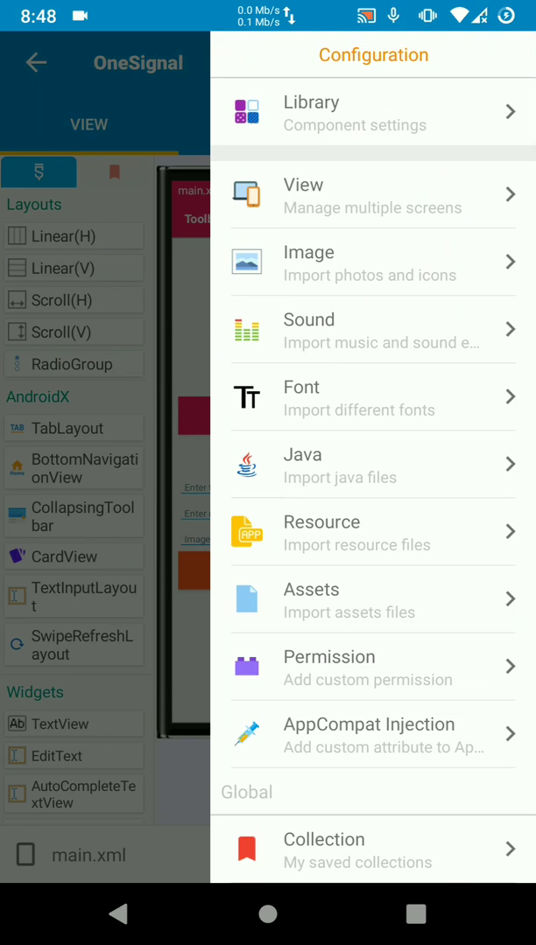
{"action": "left_click", "coordinate": [371, 532]}
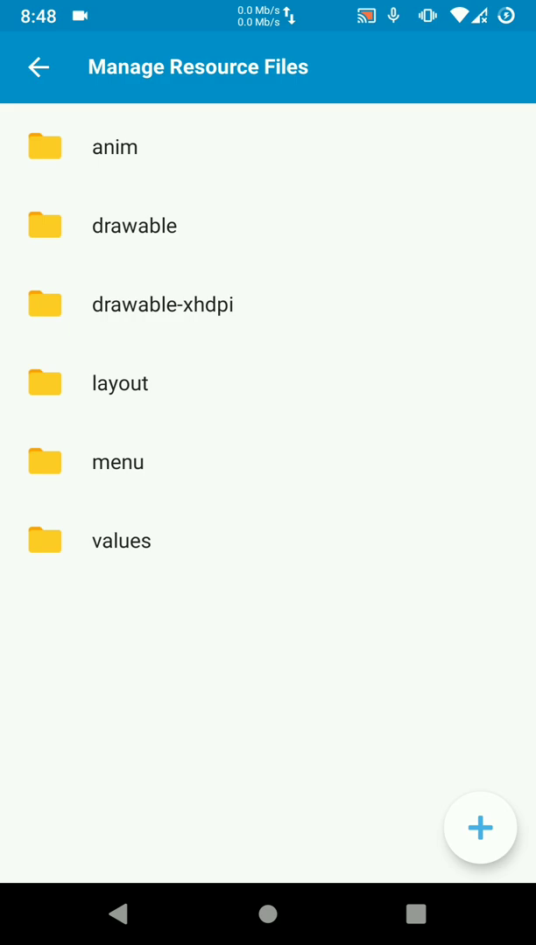
{"action": "left_click", "coordinate": [479, 828]}
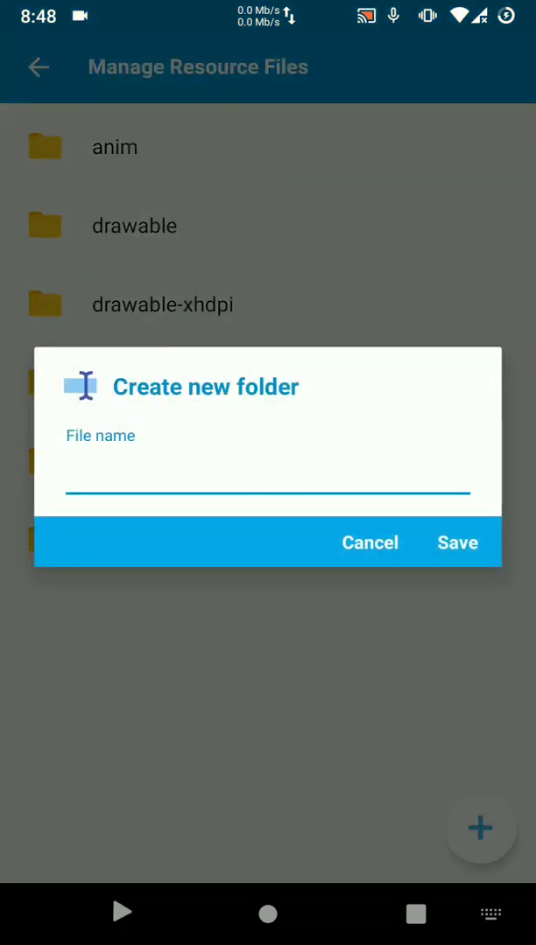
{"action": "type", "text": "draw"}
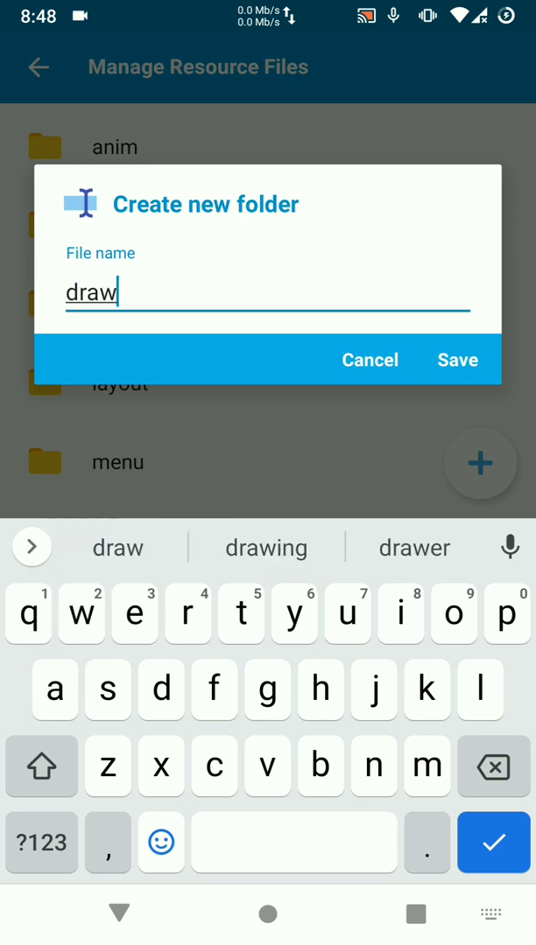
{"action": "type", "text": "able."}
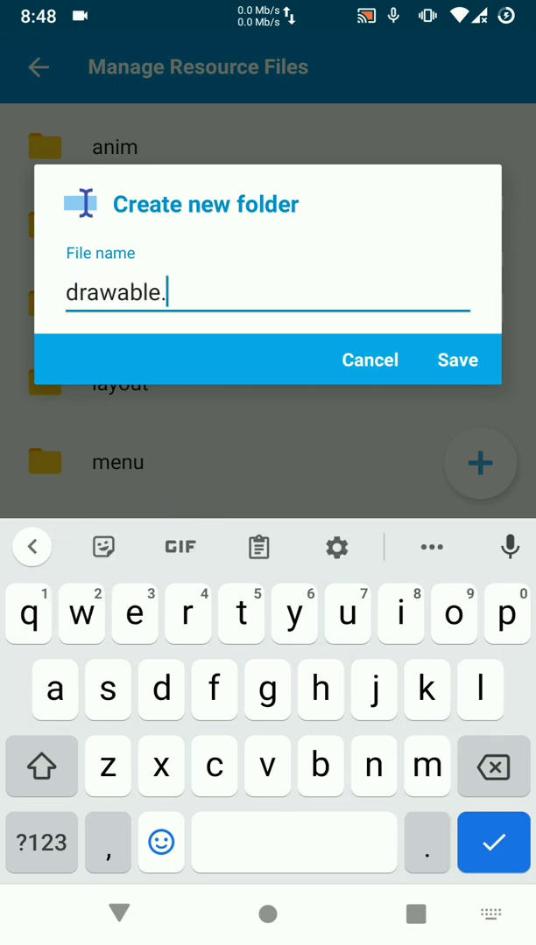
{"action": "key", "text": "Backspace"}
{"action": "type", "text": "-m"}
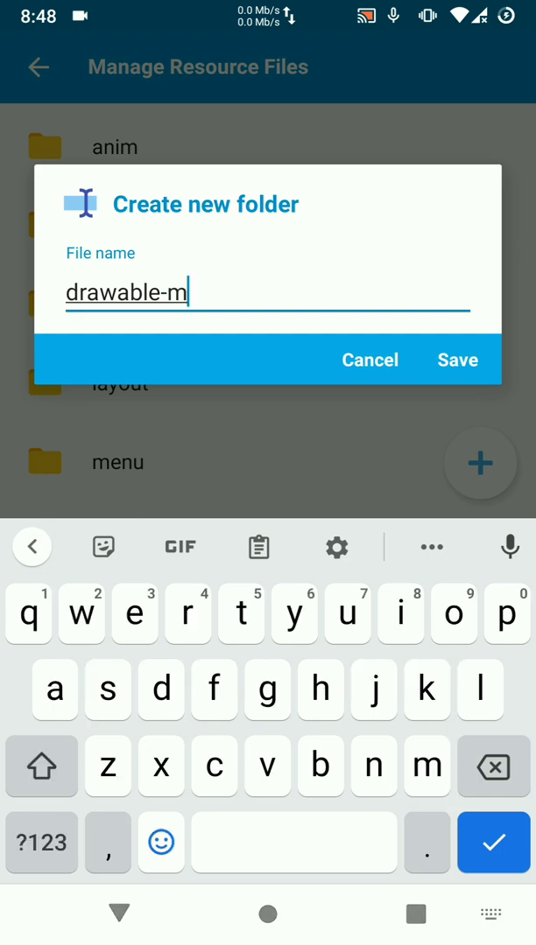
{"action": "type", "text": "dpi"}
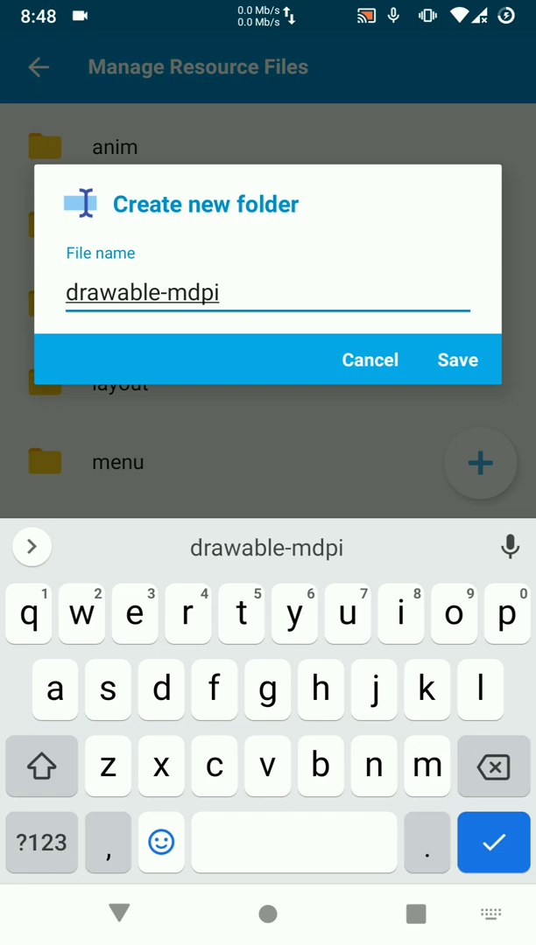
{"action": "left_click", "coordinate": [455, 361]}
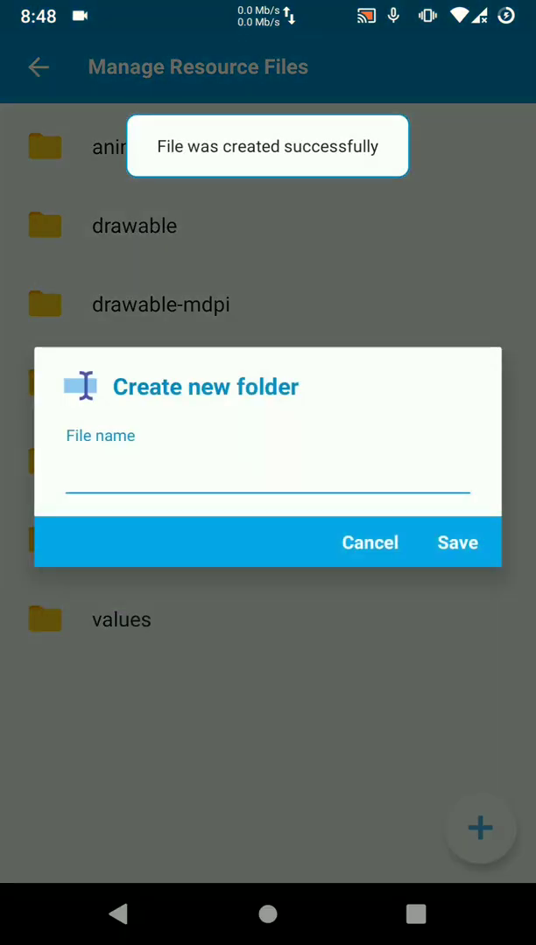
Add a resource folder named drawable-xxhdpi.
{"action": "left_click", "coordinate": [266, 488]}
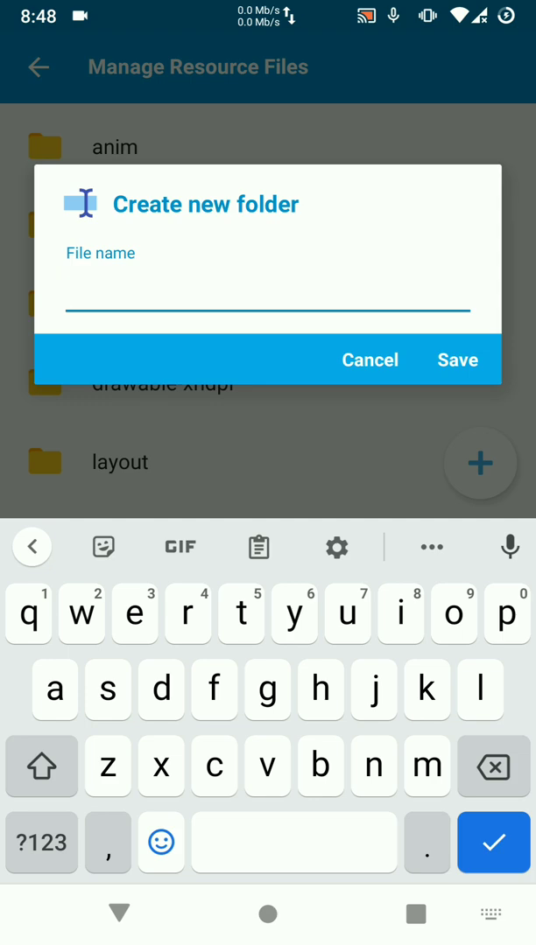
{"action": "type", "text": "drawa"}
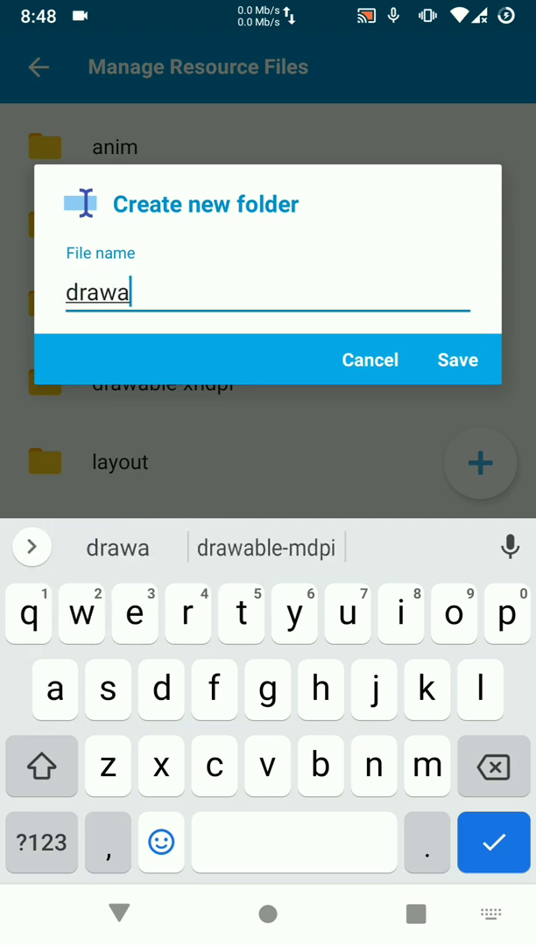
{"action": "type", "text": "ble-xxhdp"}
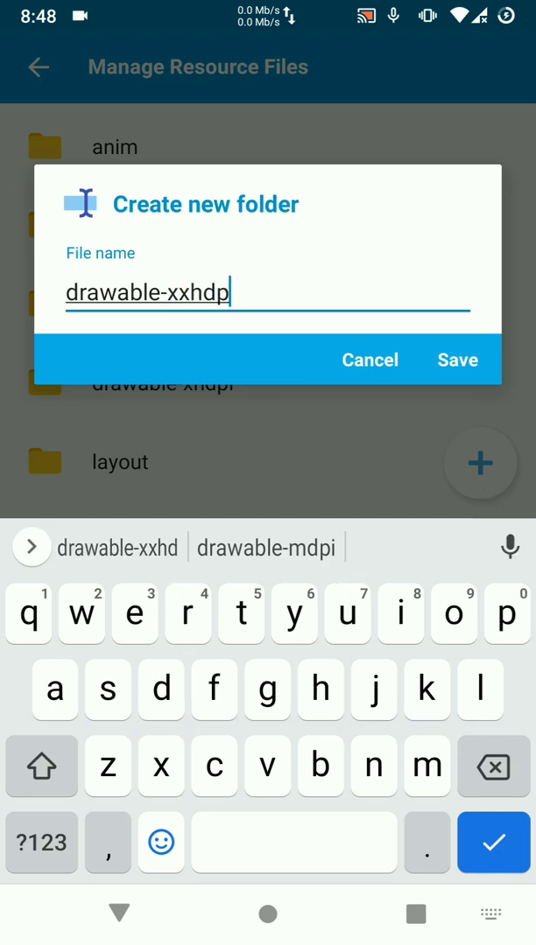
{"action": "left_click", "coordinate": [457, 361]}
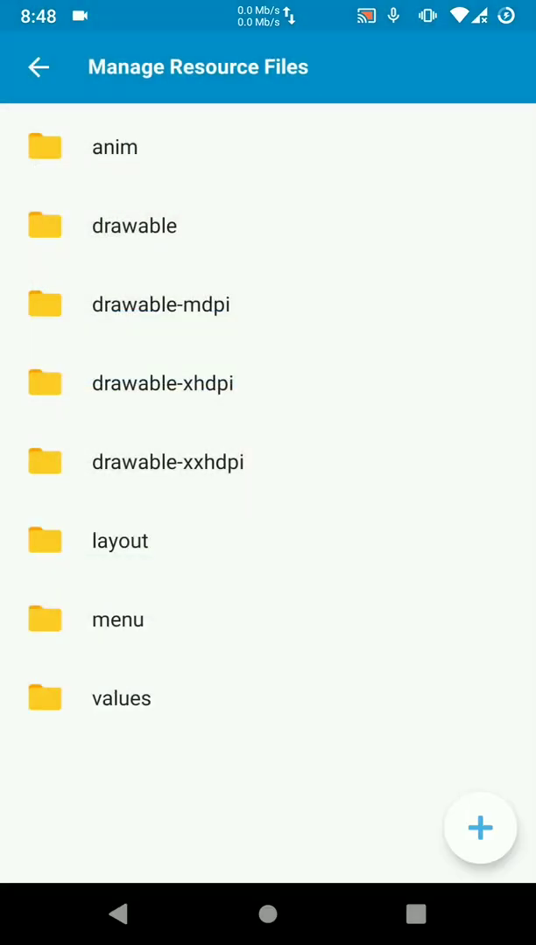
Add a resource folder named drawable-xxxhdpi.
{"action": "left_click", "coordinate": [479, 826]}
{"action": "type", "text": "drawable-"}
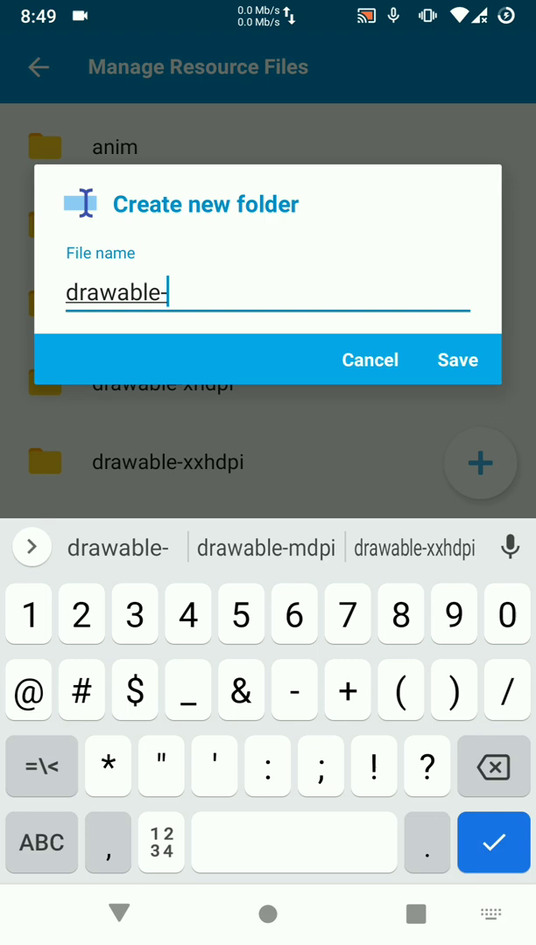
{"action": "type", "text": "xxx"}
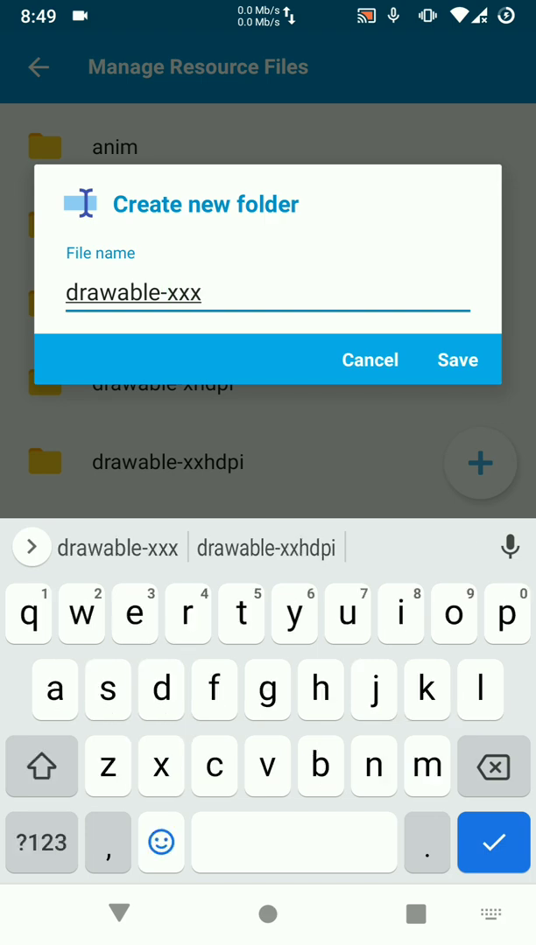
{"action": "type", "text": "hdpo"}
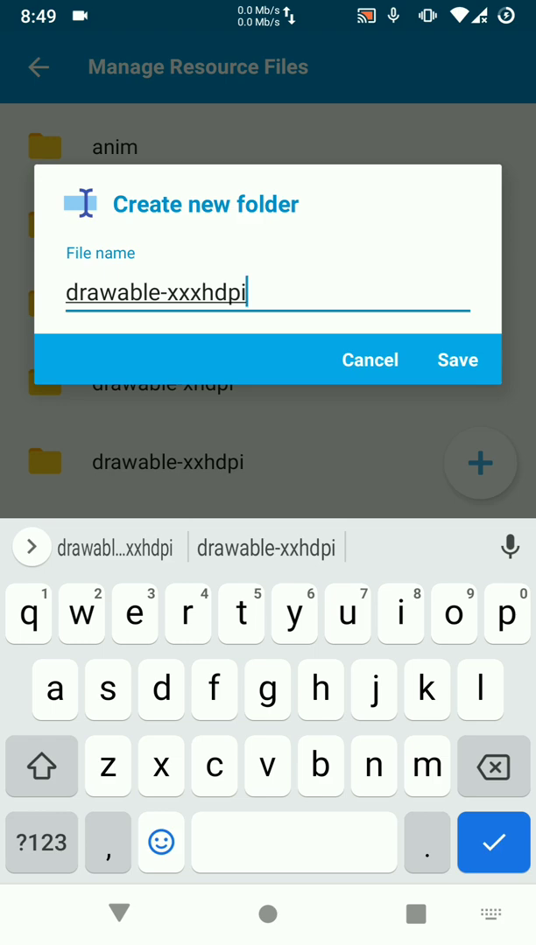
{"action": "left_click", "coordinate": [455, 361]}
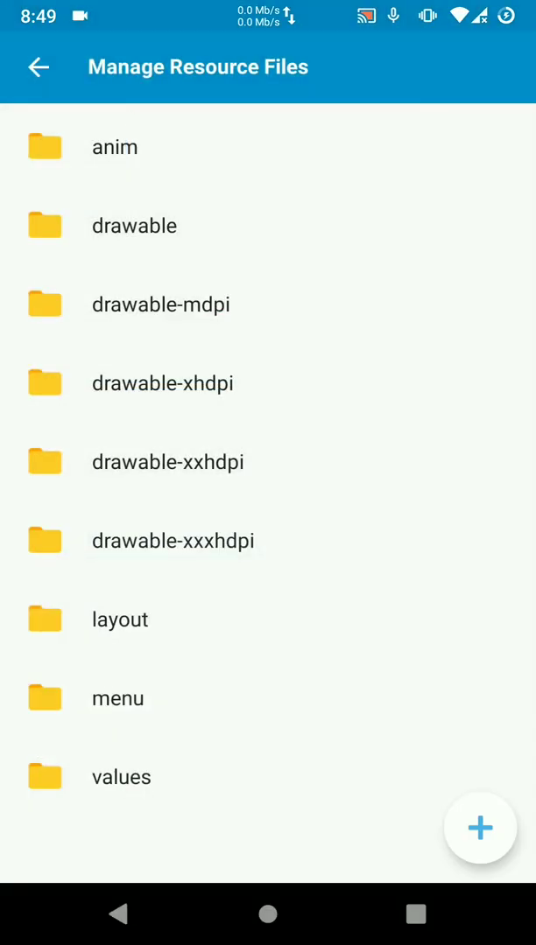
Add a resource folder named drawable-hdpi.
{"action": "left_click", "coordinate": [479, 827]}
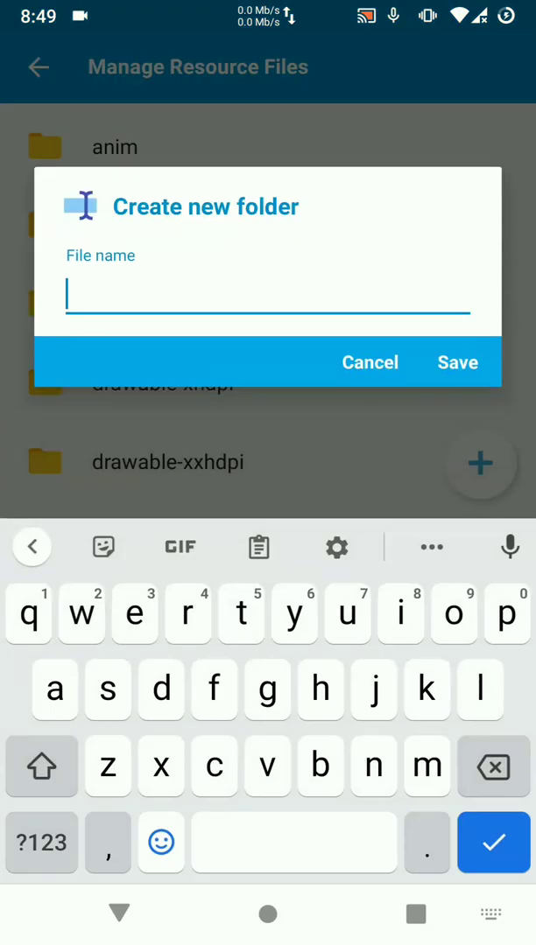
{"action": "type", "text": "drawable-"}
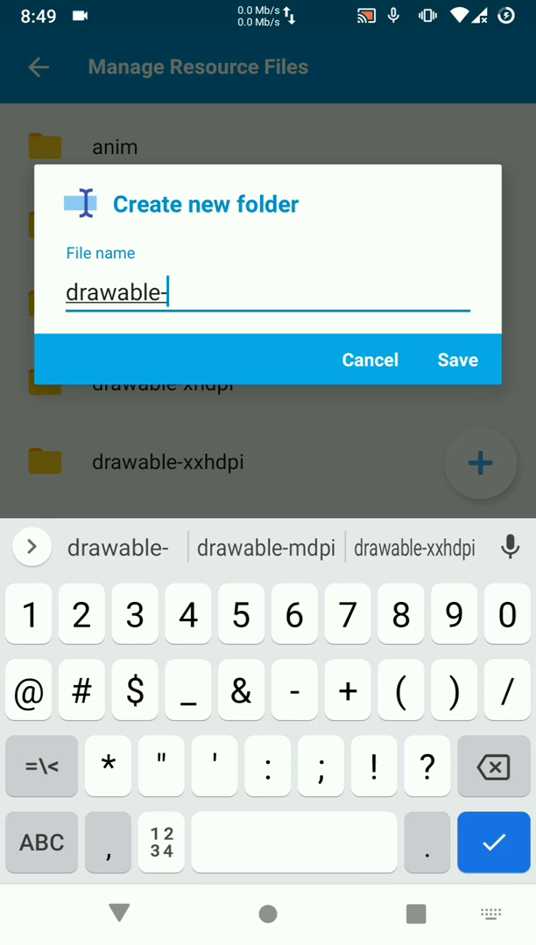
{"action": "type", "text": "hd"}
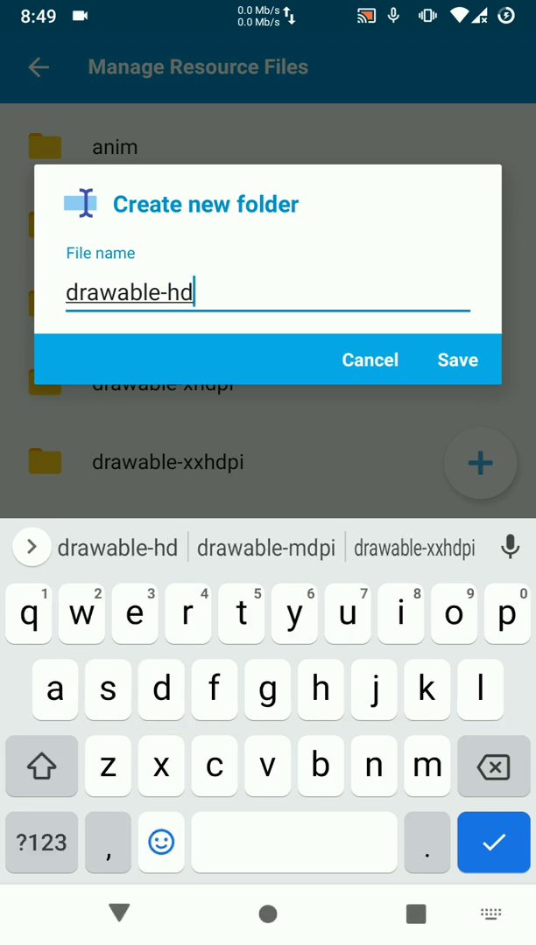
{"action": "left_click", "coordinate": [455, 361]}
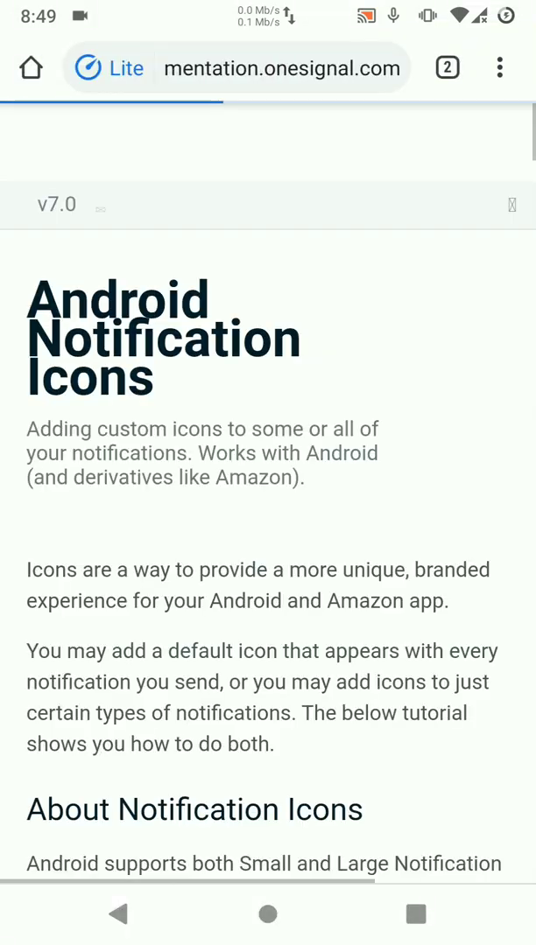
Scroll the OneSignal Android notification icon guide through the icon size table and Android Asset Studio option.
{"action": "scroll", "scroll_direction": "down", "scroll_amount": 3}
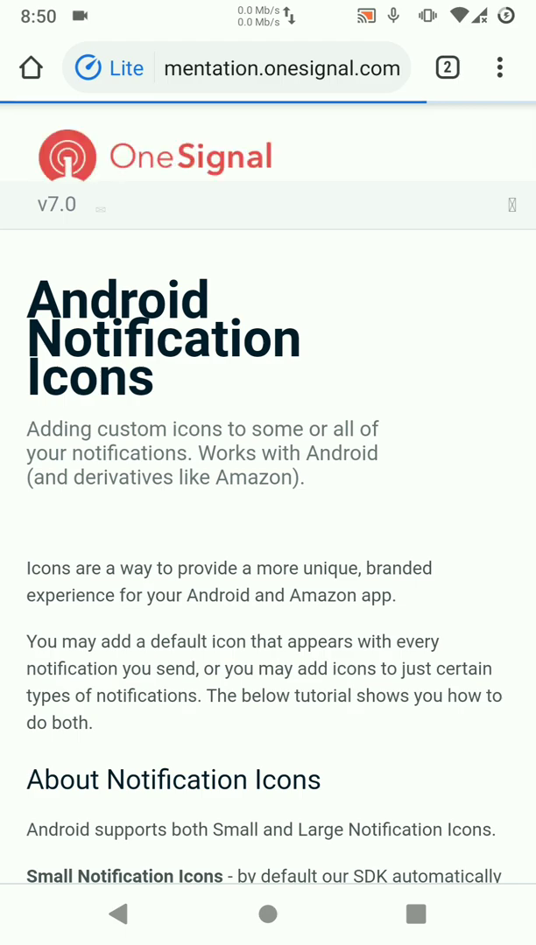
{"action": "scroll", "scroll_direction": "down", "scroll_amount": 3}
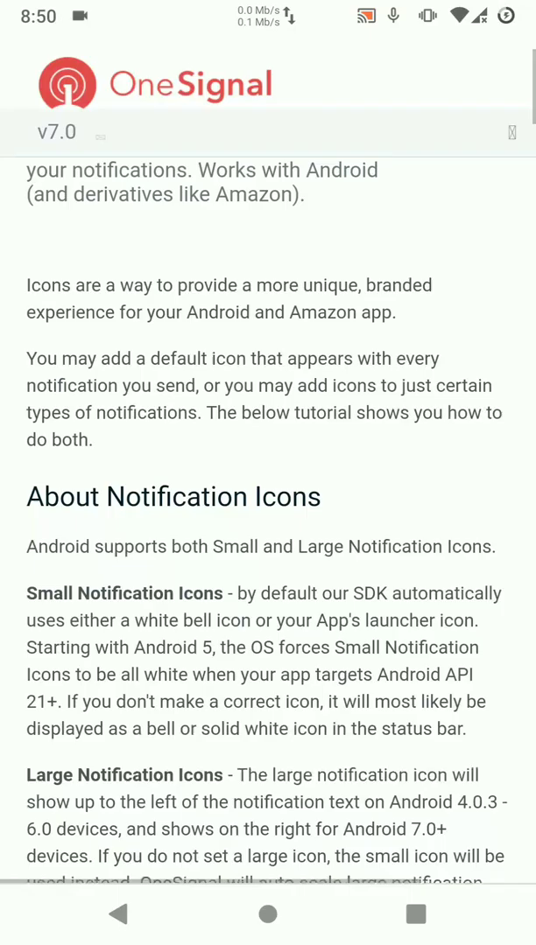
{"action": "scroll", "scroll_direction": "down", "scroll_amount": 3}
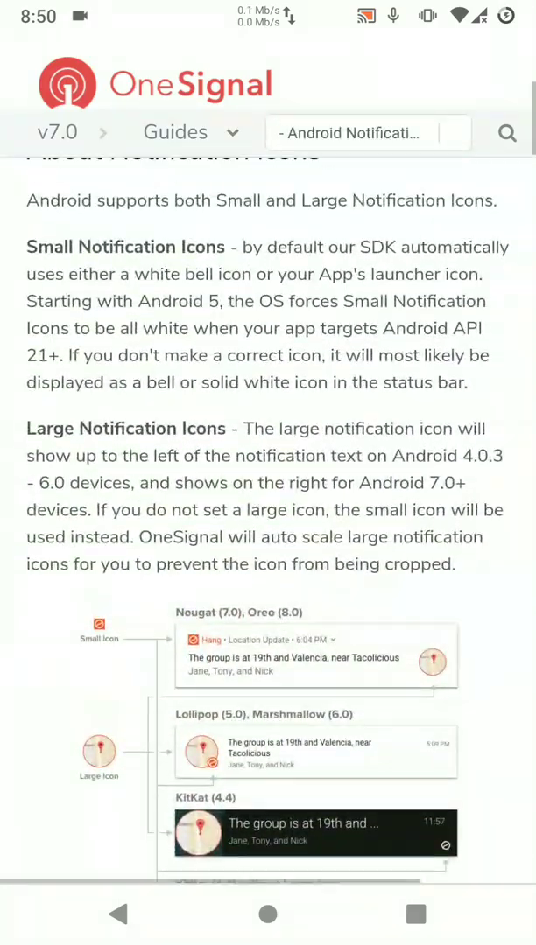
{"action": "scroll", "scroll_direction": "down", "scroll_amount": 3}
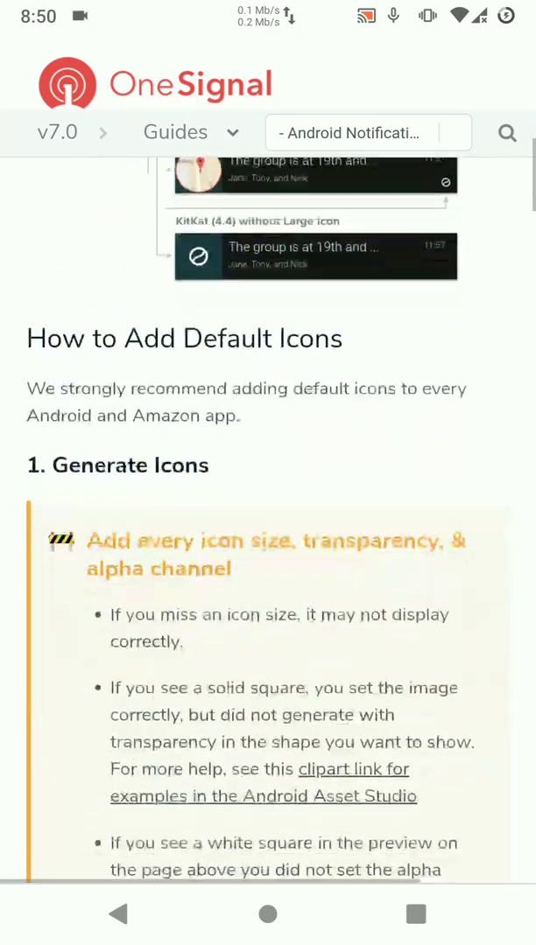
{"action": "scroll", "scroll_direction": "down", "scroll_amount": 3}
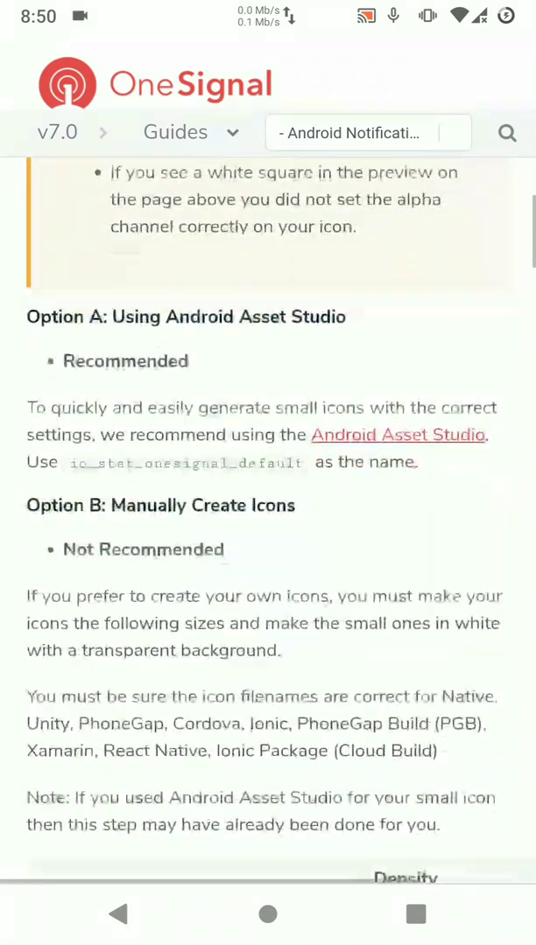
{"action": "scroll", "scroll_direction": "down", "scroll_amount": 3}
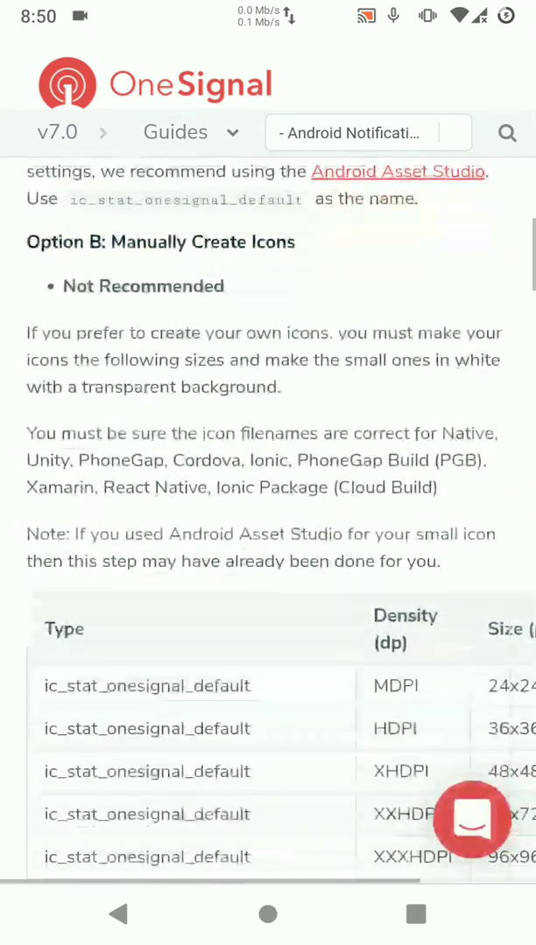
{"action": "scroll", "scroll_direction": "down", "scroll_amount": 3}
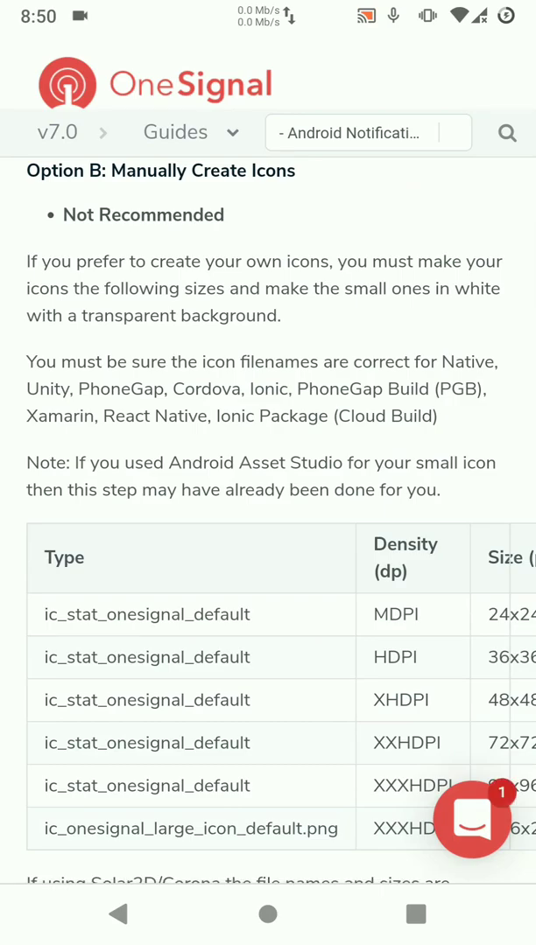
{"action": "scroll", "scroll_direction": "down", "scroll_amount": 3}
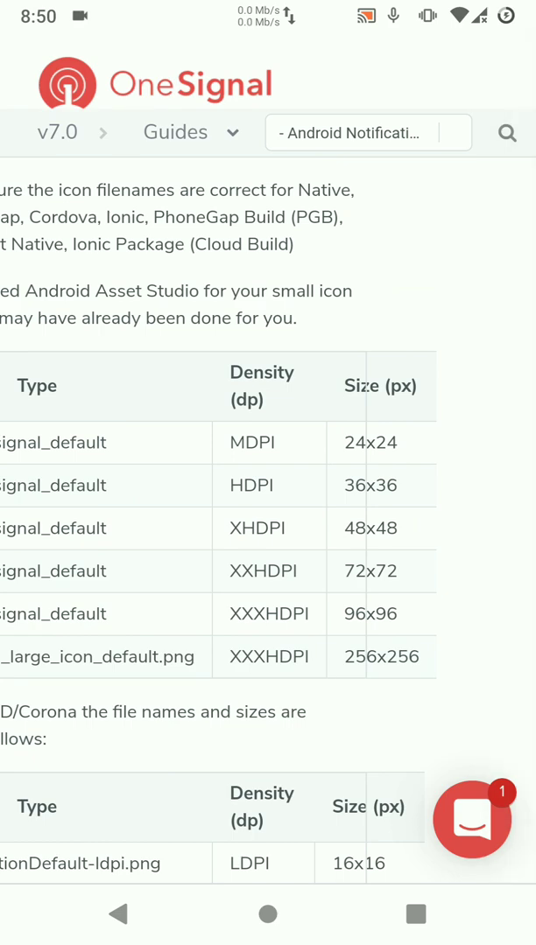
{"action": "scroll", "scroll_direction": "up", "scroll_amount": 3}
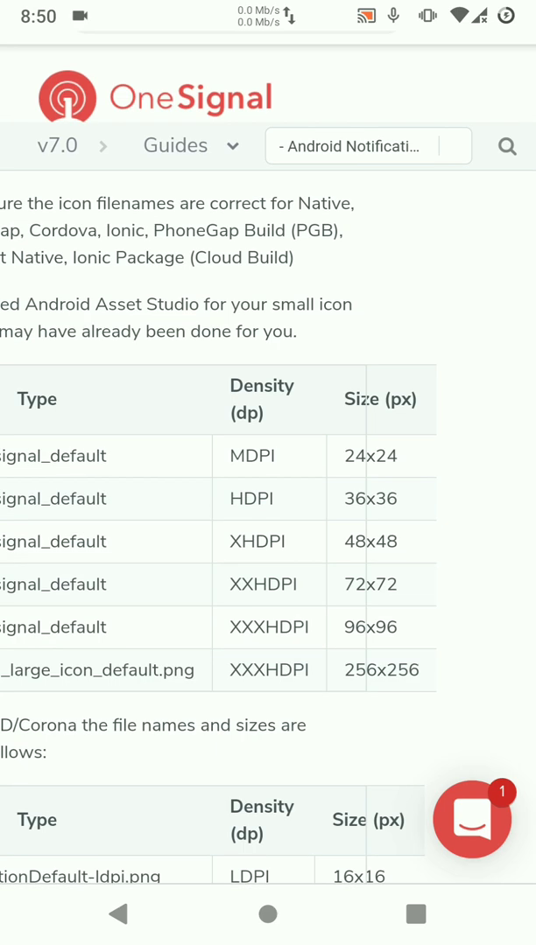
{"action": "scroll", "scroll_direction": "down", "scroll_amount": 3}
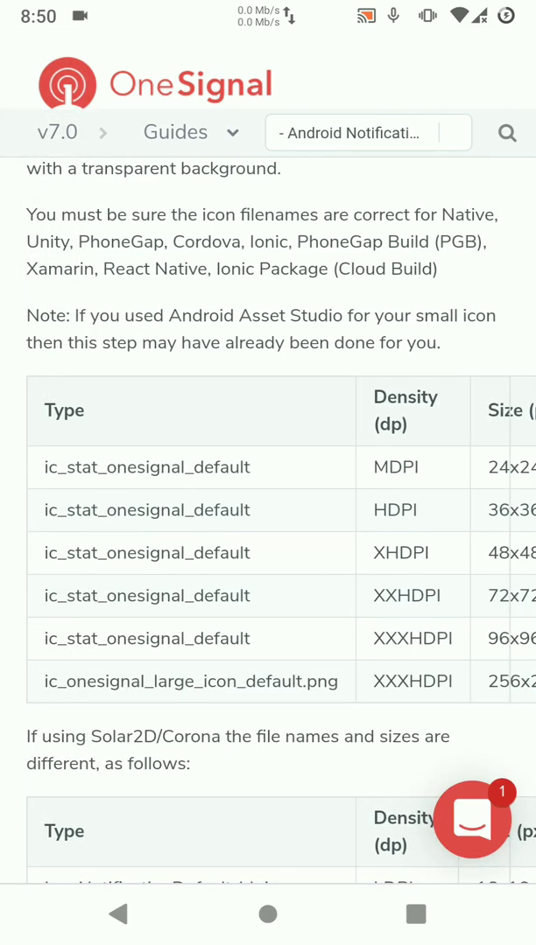
{"action": "double_click", "coordinate": [147, 466]}
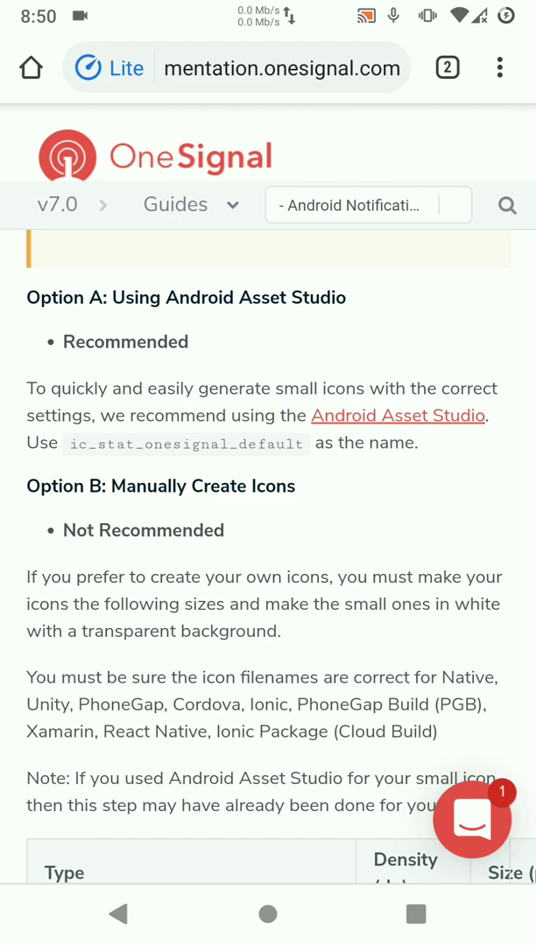
Generate a wheelchair clipart notification icon in Android Asset Studio and download it as ic_stat_accessible_forward.zip.
{"action": "left_click", "coordinate": [397, 415]}
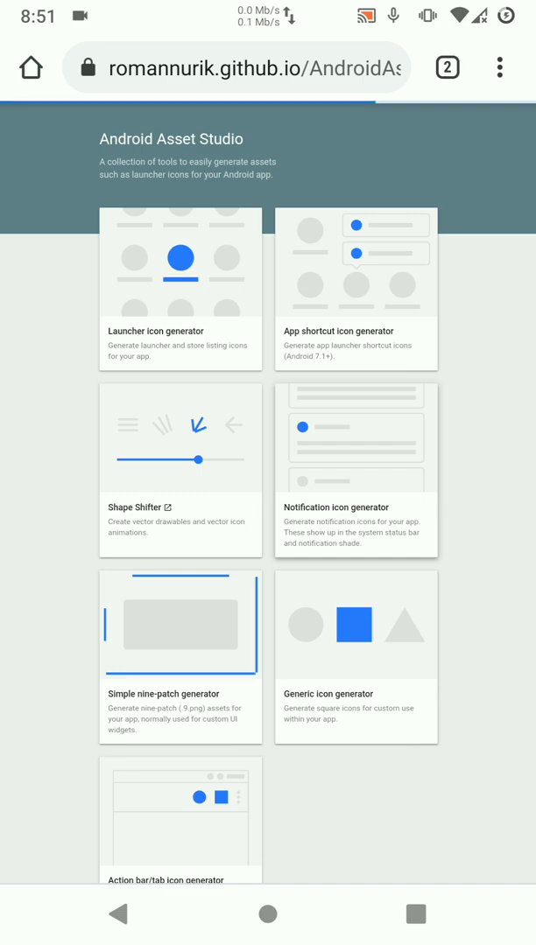
{"action": "left_click", "coordinate": [355, 507]}
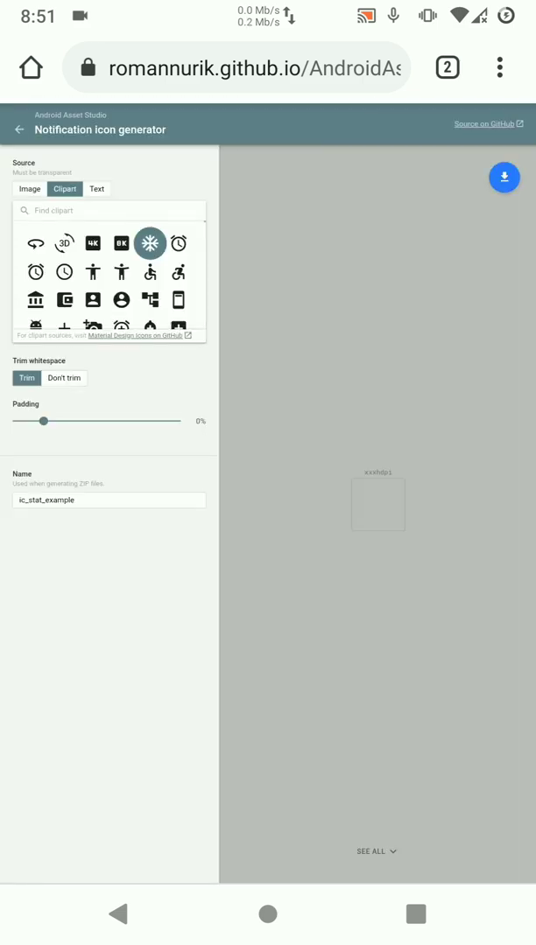
{"action": "left_click", "coordinate": [150, 243]}
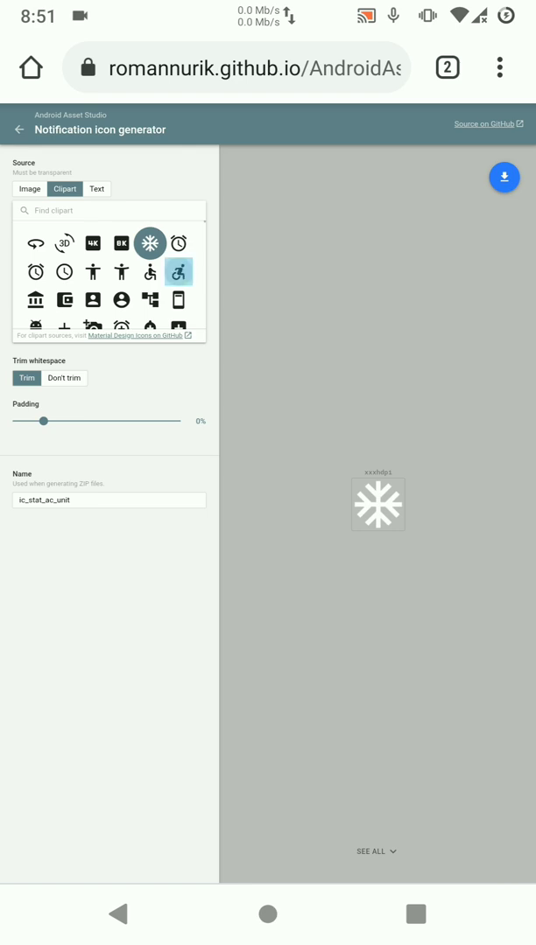
{"action": "left_click", "coordinate": [178, 271]}
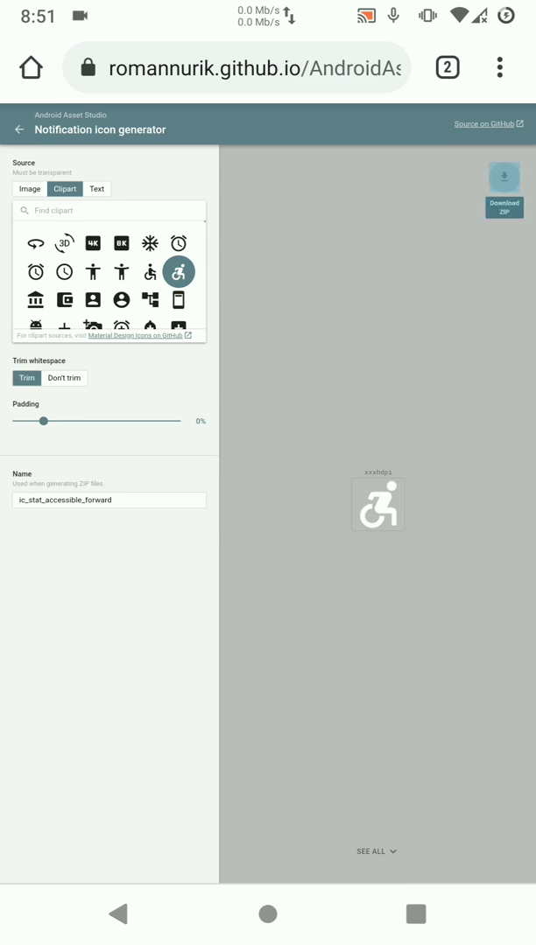
{"action": "left_click", "coordinate": [504, 179]}
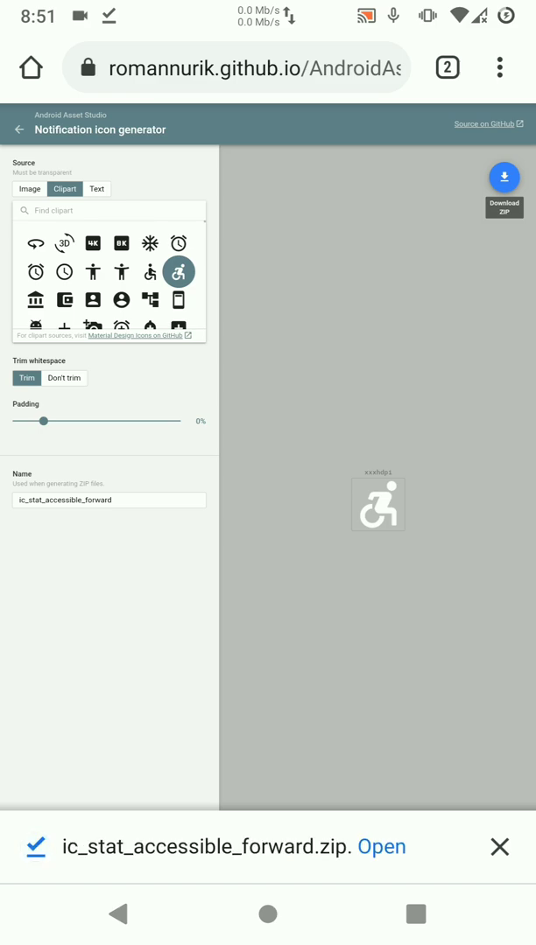
Extract the downloaded ZIP in ZArchiver into an ic_stat_accessible_forward folder and browse into its res directory.
{"action": "left_click", "coordinate": [381, 847]}
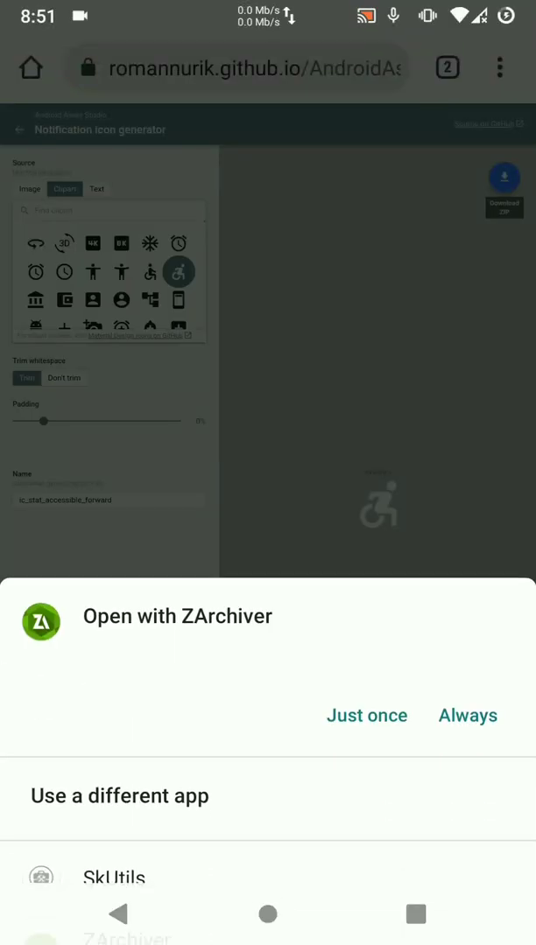
{"action": "left_click", "coordinate": [366, 714]}
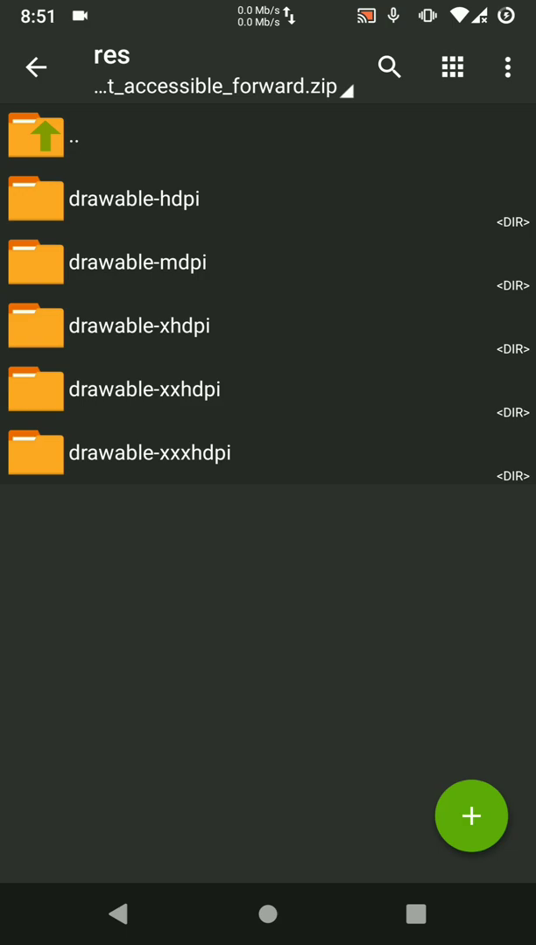
{"action": "left_click", "coordinate": [35, 66]}
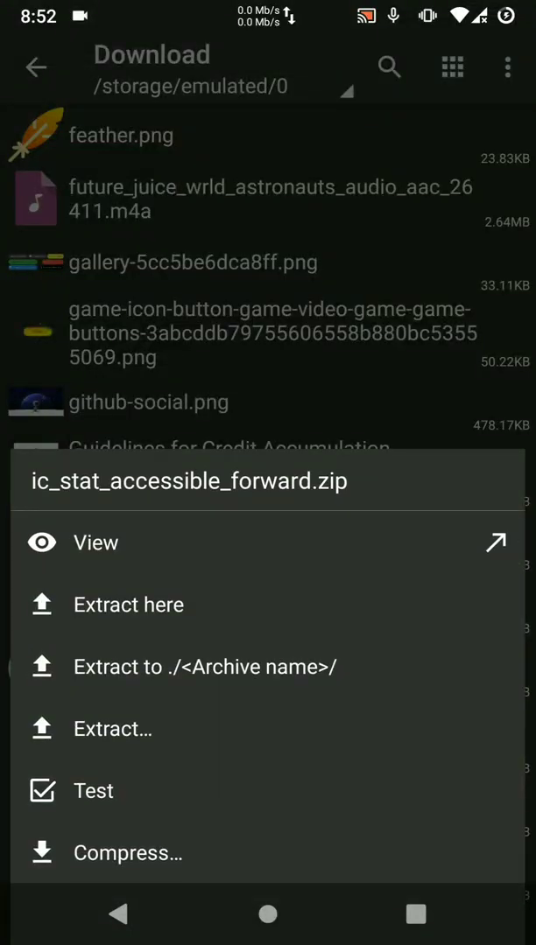
{"action": "left_click", "coordinate": [130, 604]}
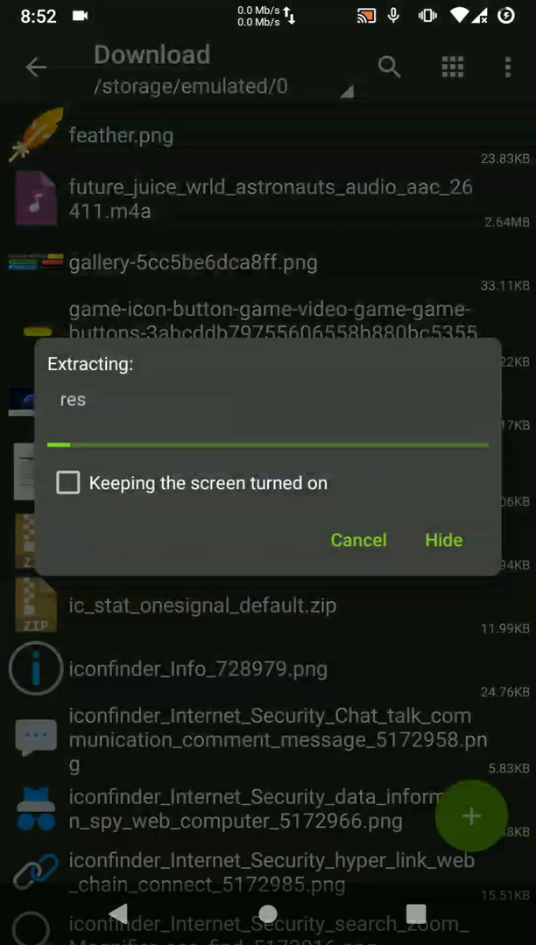
{"action": "left_click", "coordinate": [445, 539]}
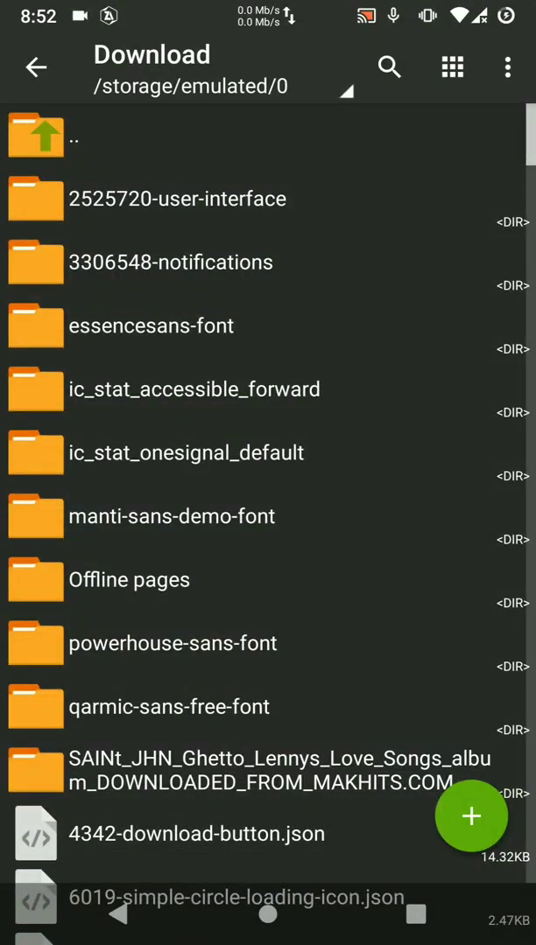
{"action": "left_click", "coordinate": [192, 389]}
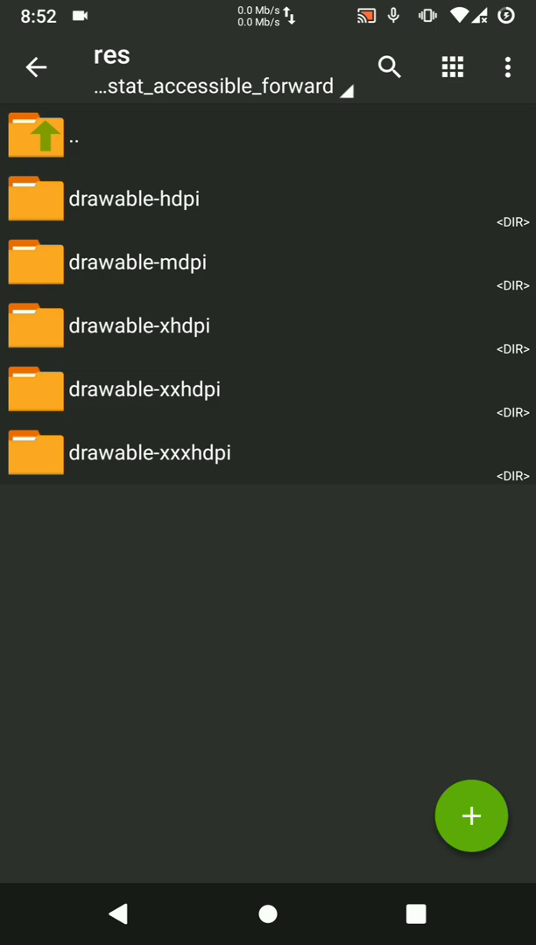
Import the drawable-hdpi ic_stat_accessible_forward.png into the project's resource files.
{"action": "left_click", "coordinate": [145, 452]}
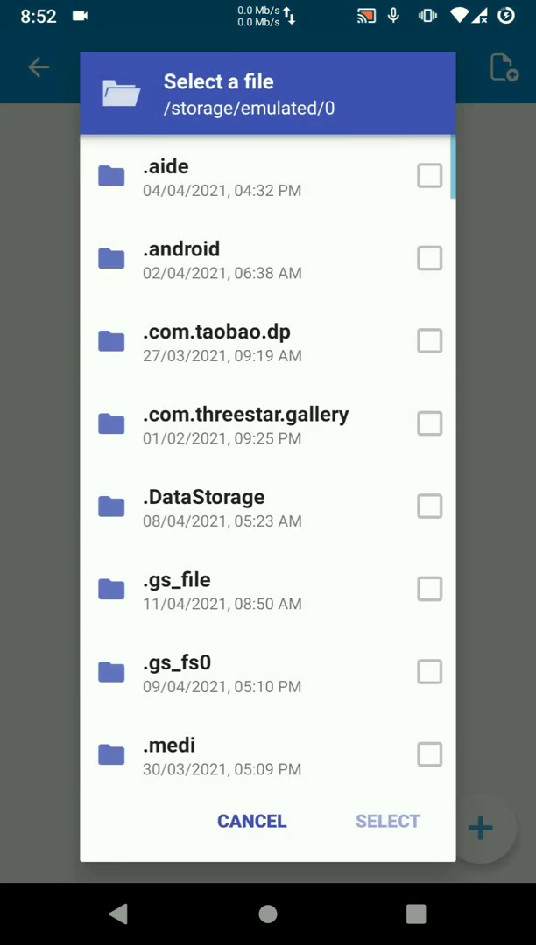
{"action": "scroll", "scroll_direction": "down", "scroll_amount": 3}
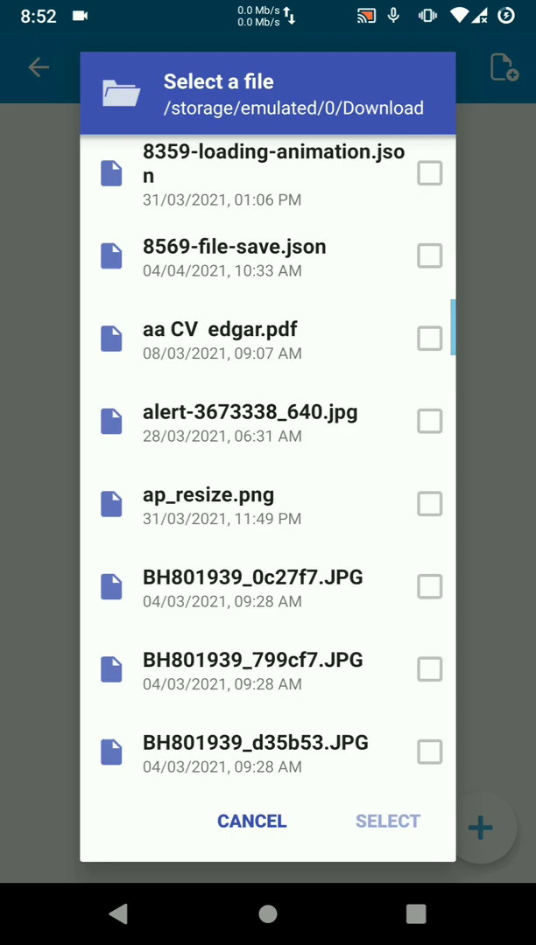
{"action": "scroll", "scroll_direction": "up", "scroll_amount": 3}
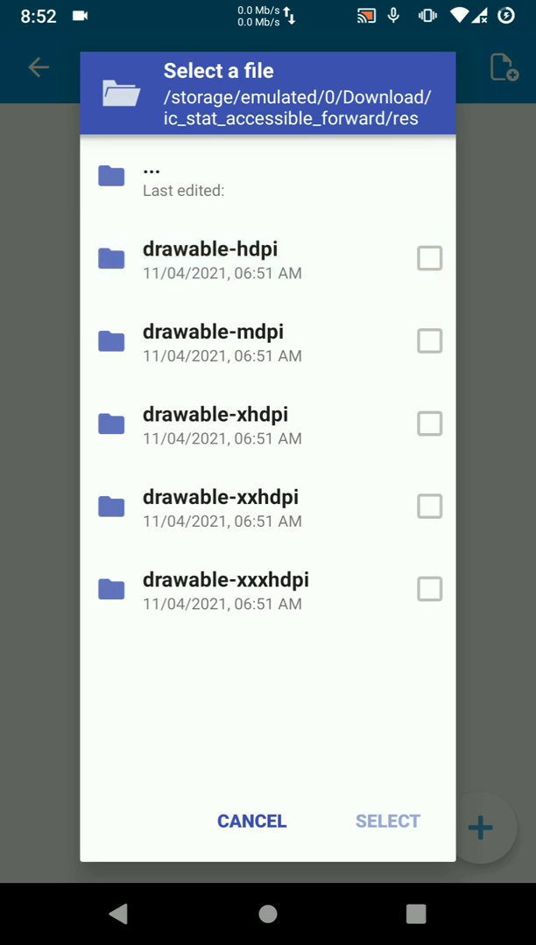
{"action": "left_click", "coordinate": [218, 259]}
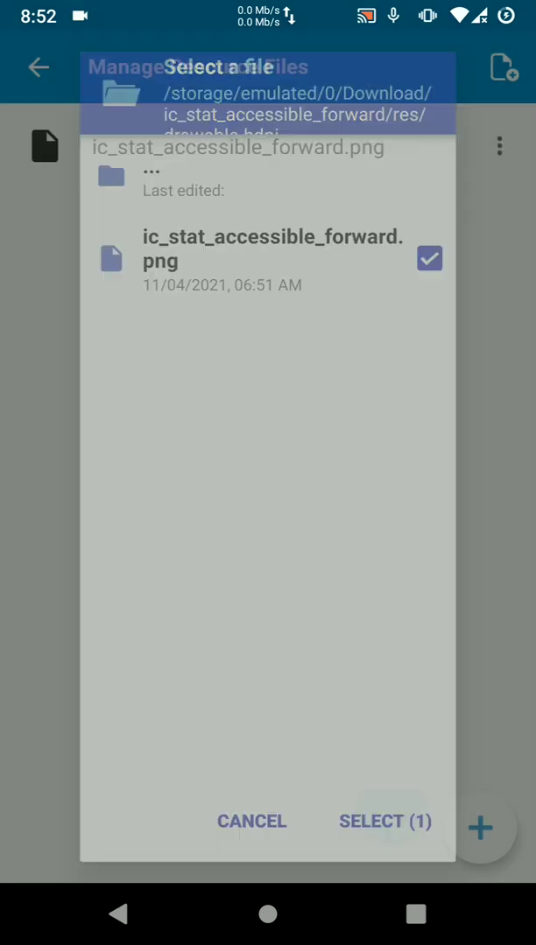
{"action": "left_click", "coordinate": [385, 821]}
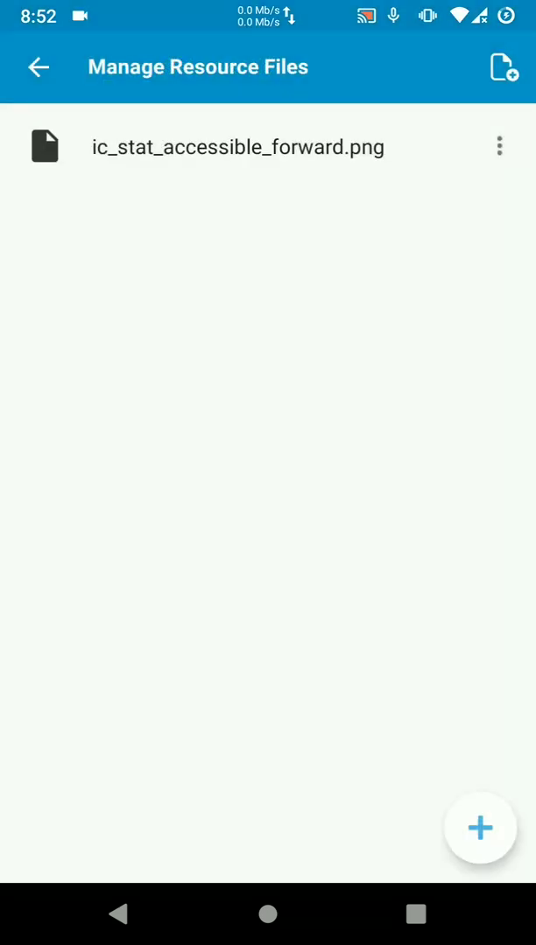
Rename the imported icon to ic_stat_onesignal_default.
{"action": "left_click", "coordinate": [499, 145]}
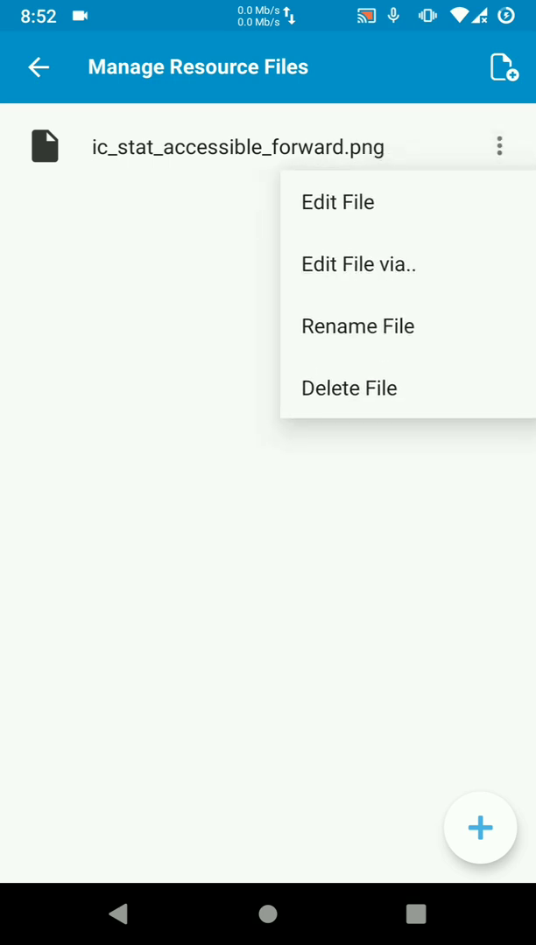
{"action": "left_click", "coordinate": [357, 325]}
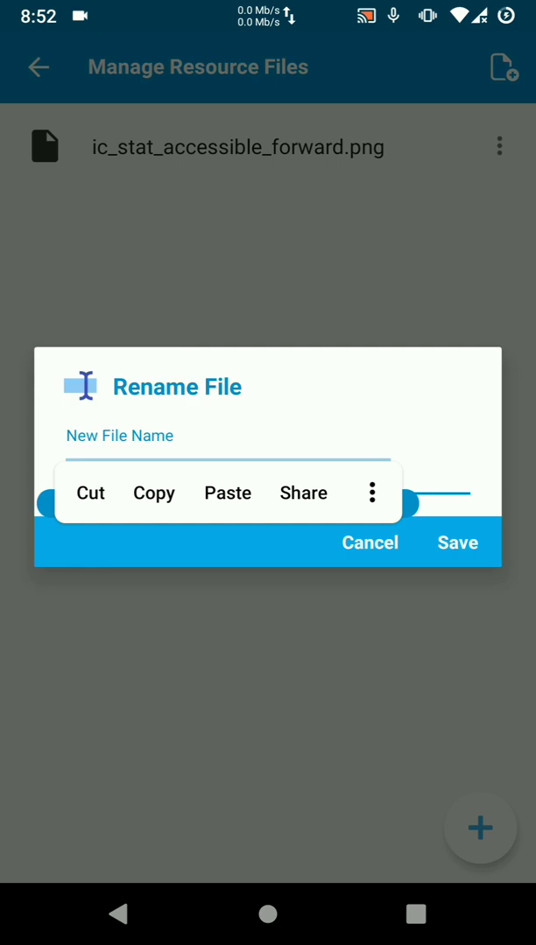
{"action": "left_click", "coordinate": [227, 493]}
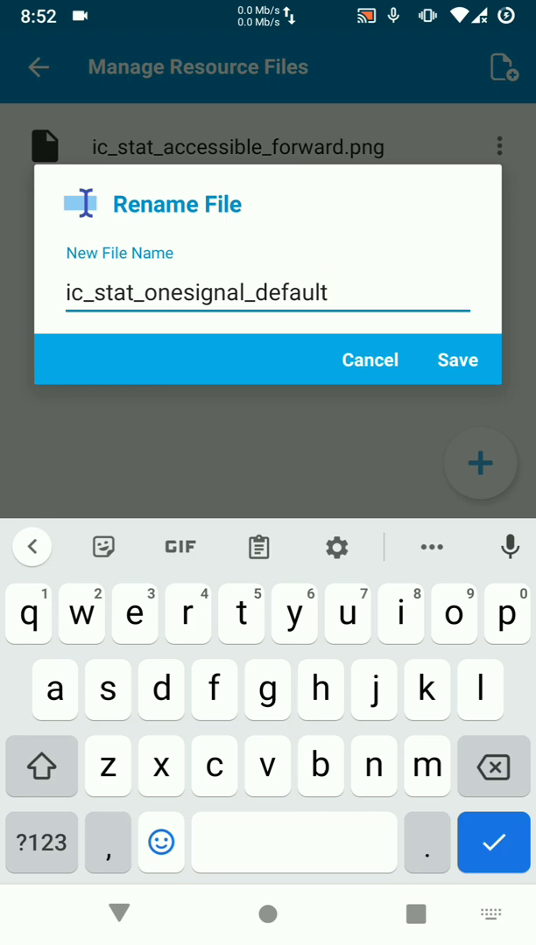
{"action": "left_click", "coordinate": [455, 360]}
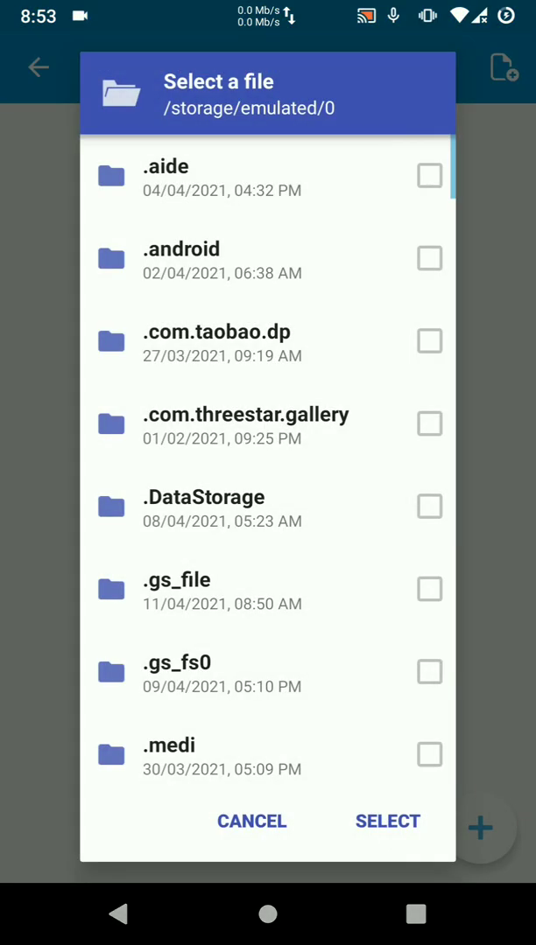
Import the next density's ic_stat_accessible_forward.png from the extracted folder.
{"action": "scroll", "scroll_direction": "down", "scroll_amount": 3}
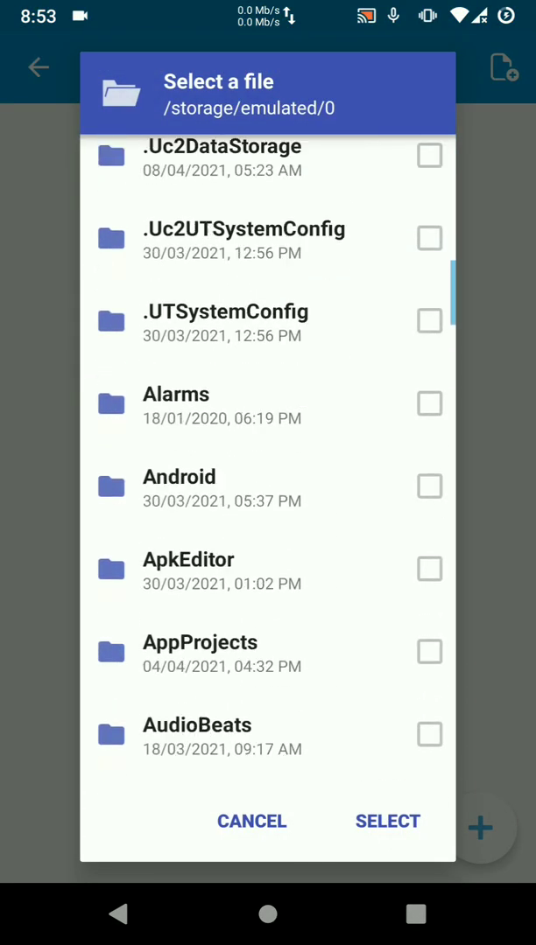
{"action": "left_click", "coordinate": [252, 821]}
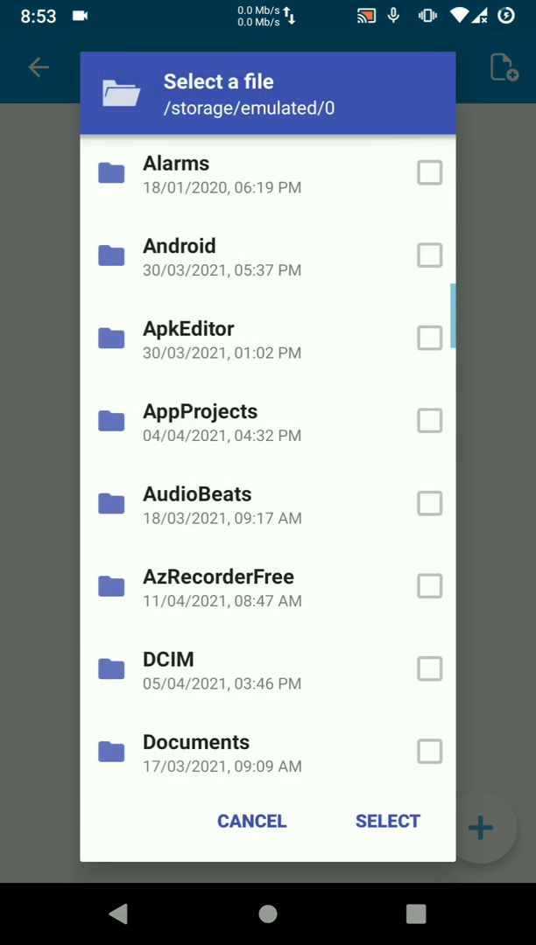
{"action": "scroll", "scroll_direction": "down", "scroll_amount": 3}
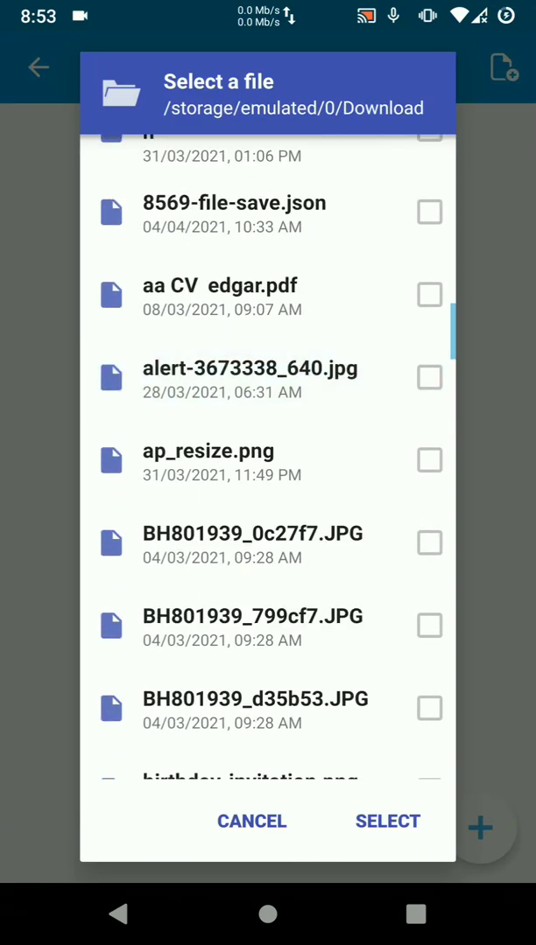
{"action": "scroll", "scroll_direction": "up", "scroll_amount": 3}
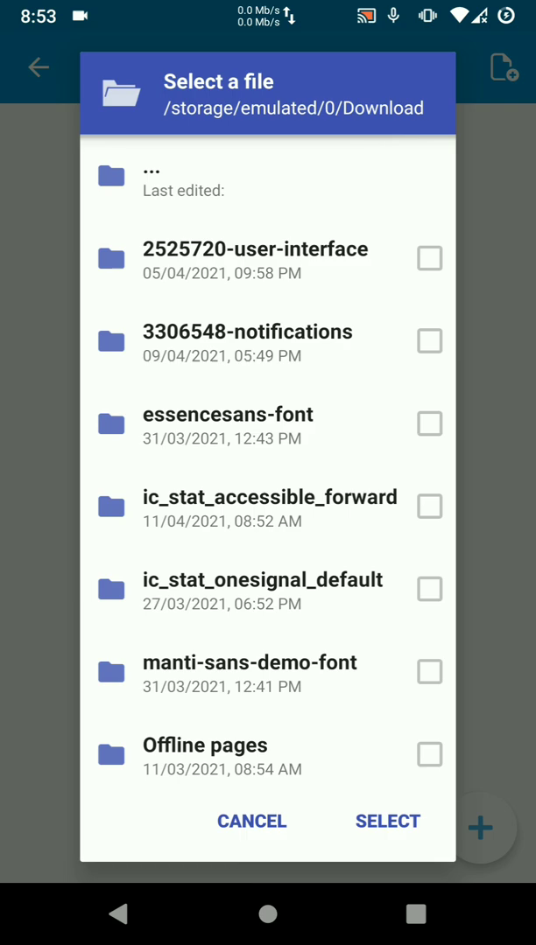
{"action": "left_click", "coordinate": [270, 505]}
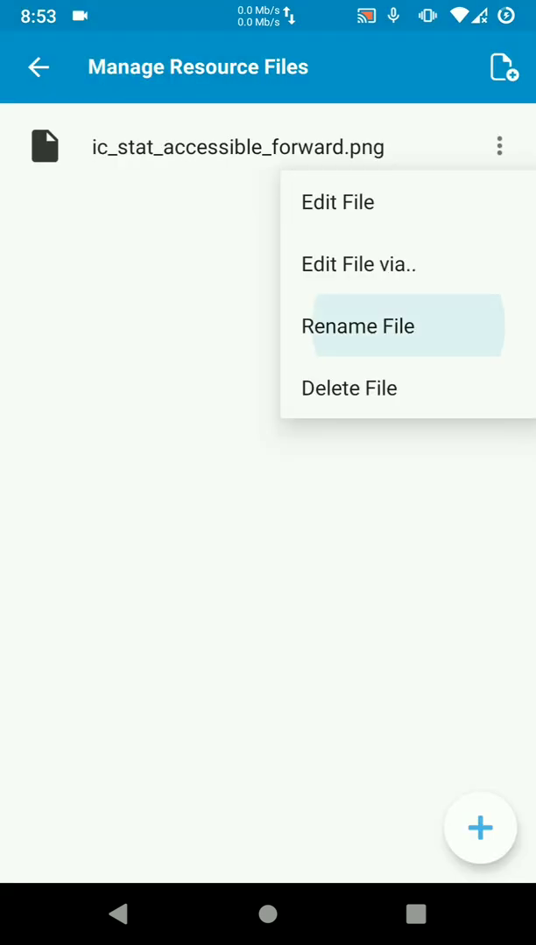
Rename the newly imported icon to ic_stat_onesignal_default.
{"action": "left_click", "coordinate": [357, 326]}
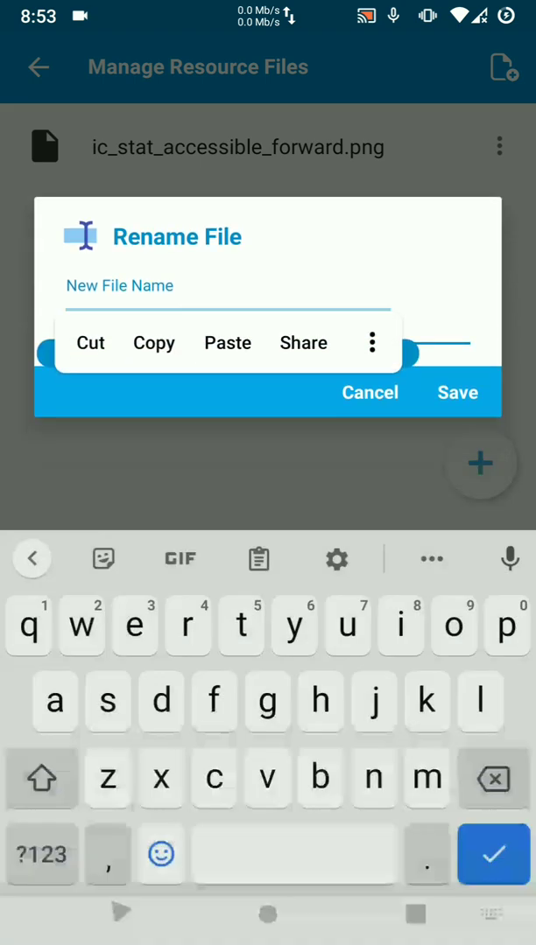
{"action": "left_click", "coordinate": [228, 343]}
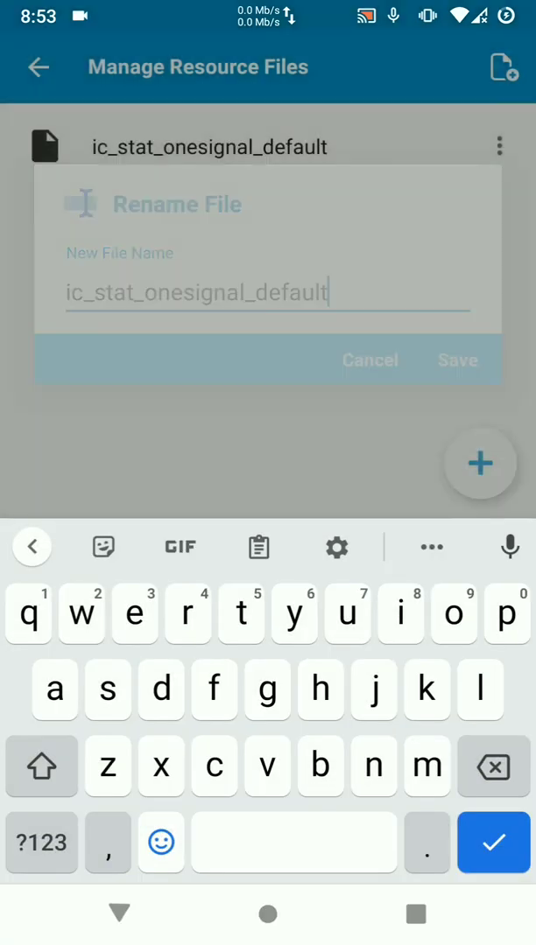
{"action": "left_click", "coordinate": [455, 360]}
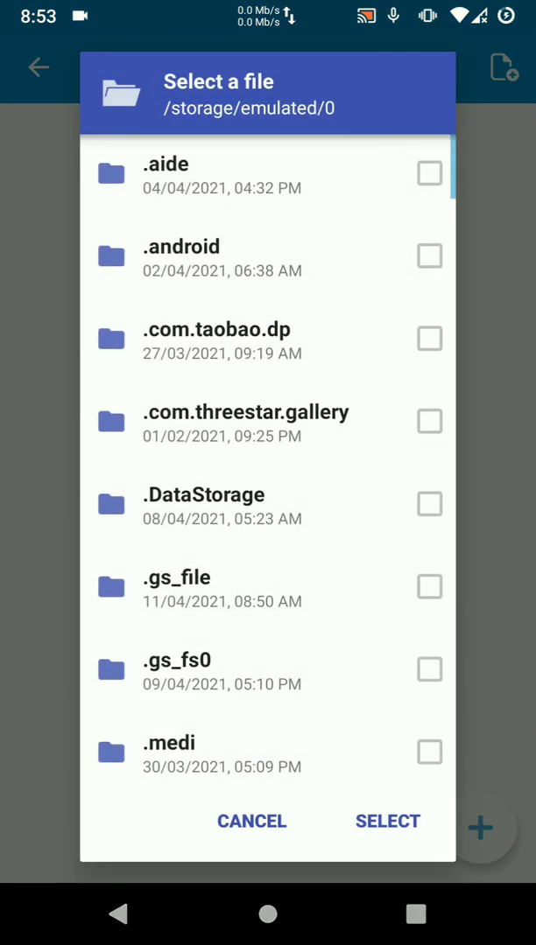
Import a third ic_stat_accessible_forward.png from the res folder and rename it to ic_stat_onesignal_default.
{"action": "scroll", "scroll_direction": "down", "scroll_amount": 3}
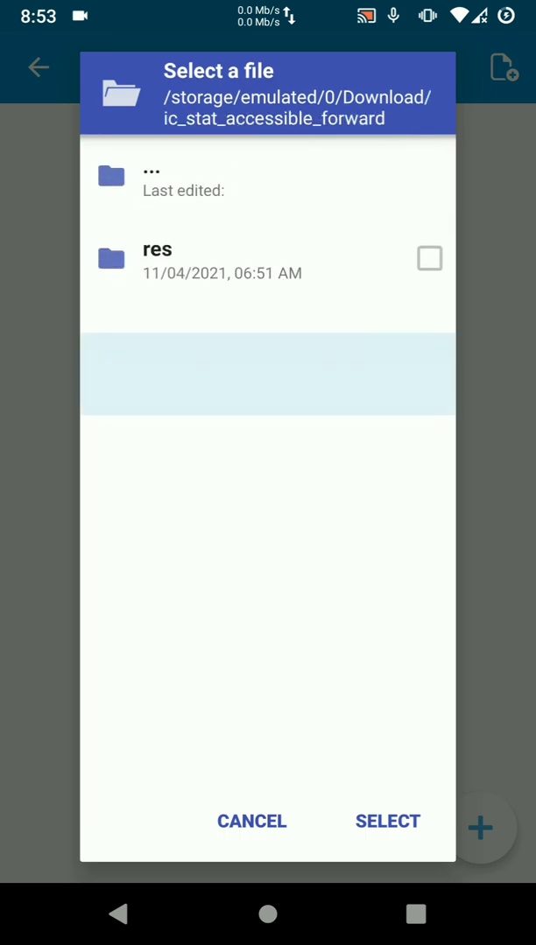
{"action": "left_click", "coordinate": [158, 248]}
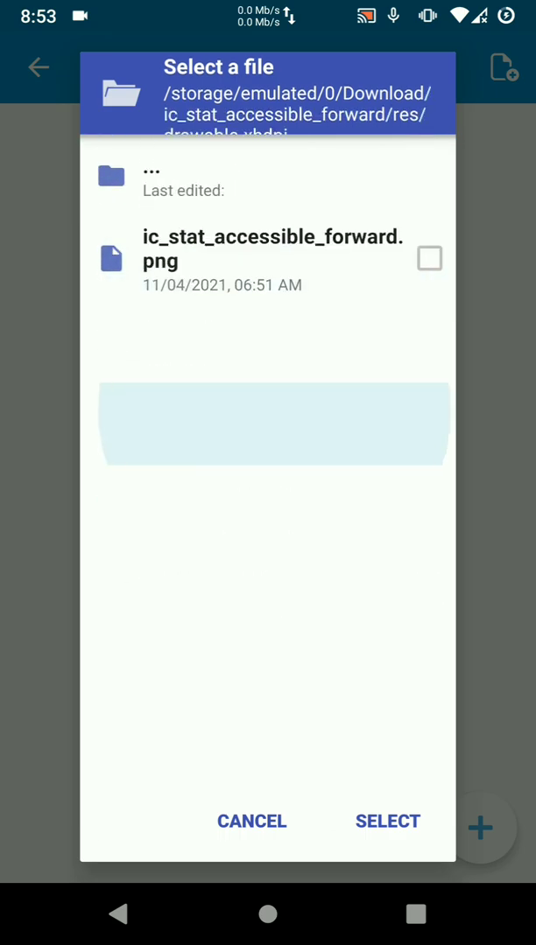
{"action": "left_click", "coordinate": [387, 821]}
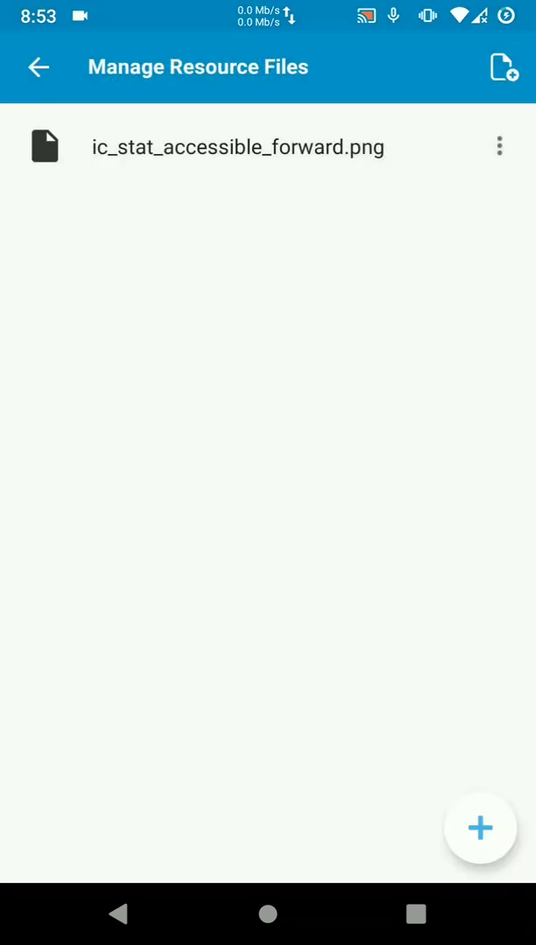
{"action": "left_click", "coordinate": [499, 145]}
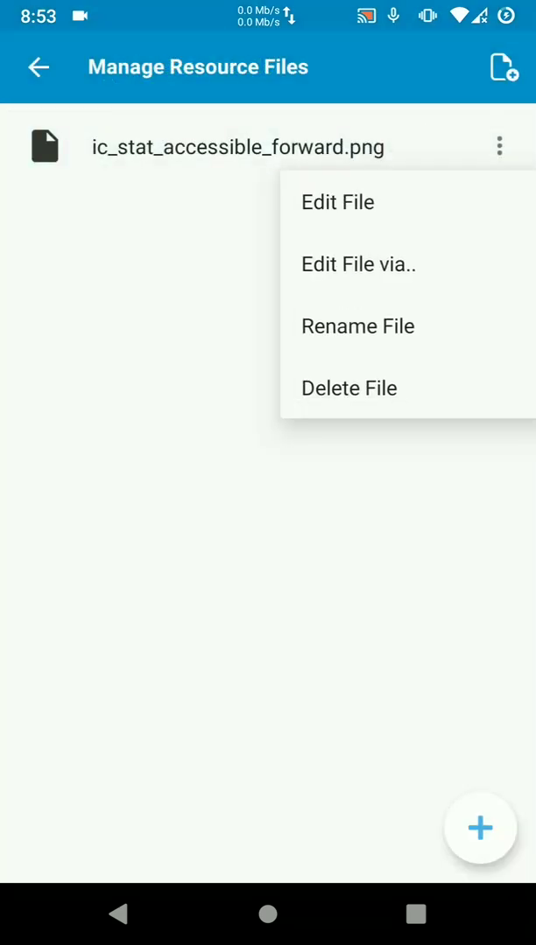
{"action": "left_click", "coordinate": [357, 326]}
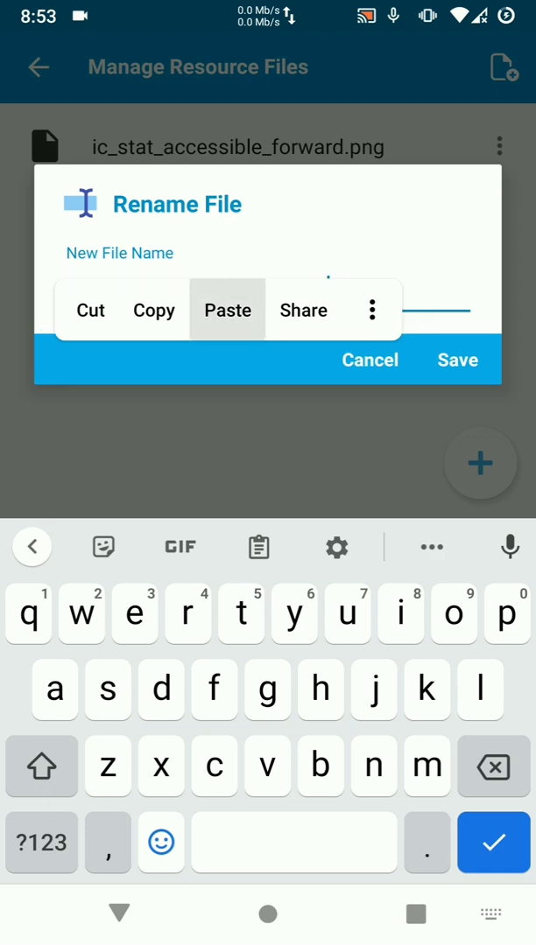
{"action": "left_click", "coordinate": [455, 360]}
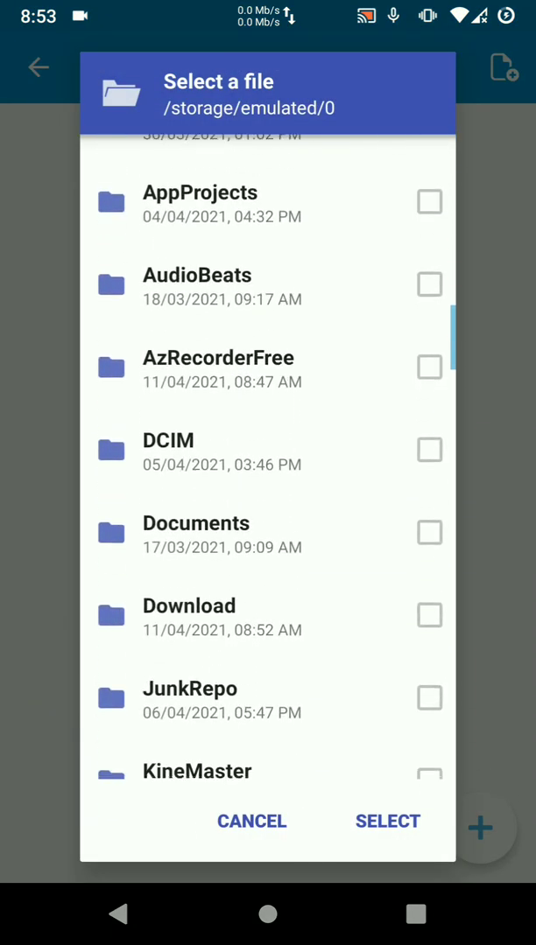
Import a fourth density's ic_stat_accessible_forward.png, rename it to ic_stat_onesignal_default, and begin another import.
{"action": "left_click", "coordinate": [189, 606]}
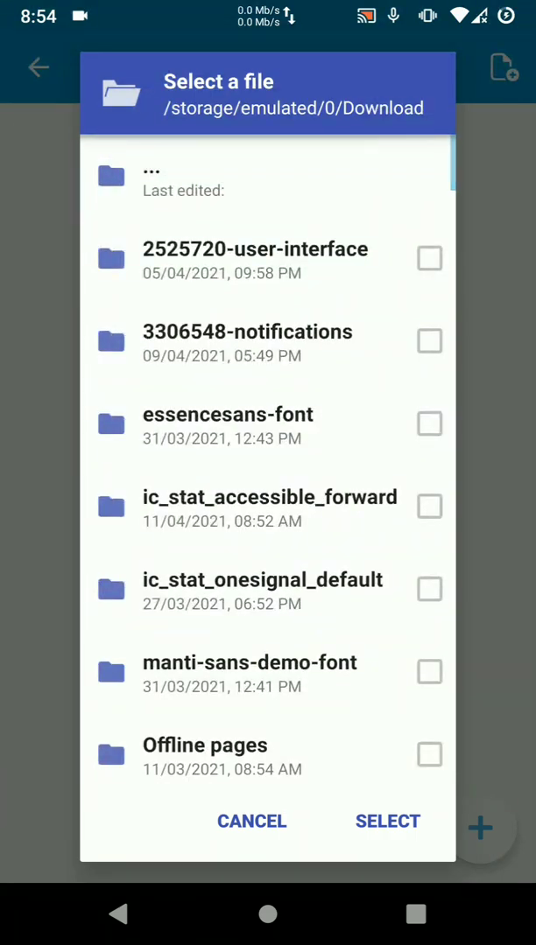
{"action": "left_click", "coordinate": [270, 497]}
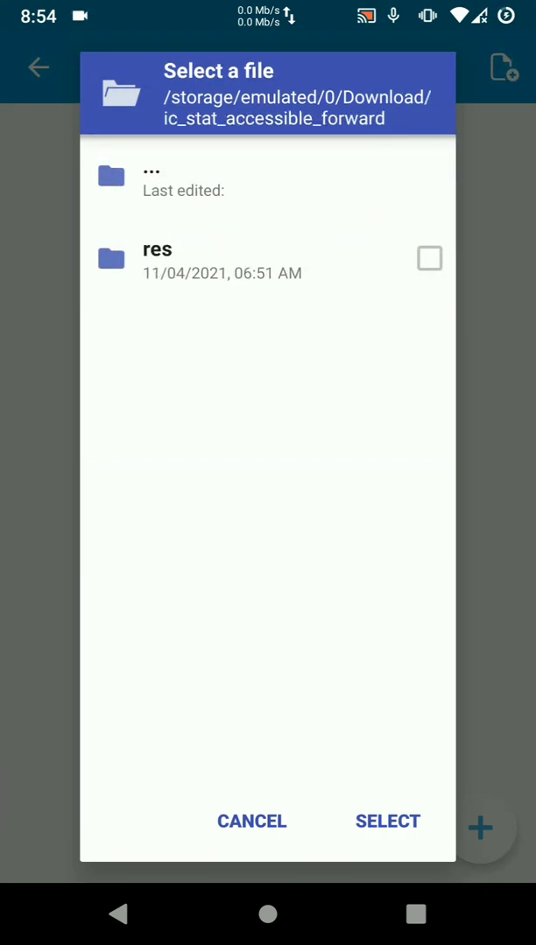
{"action": "left_click", "coordinate": [157, 259]}
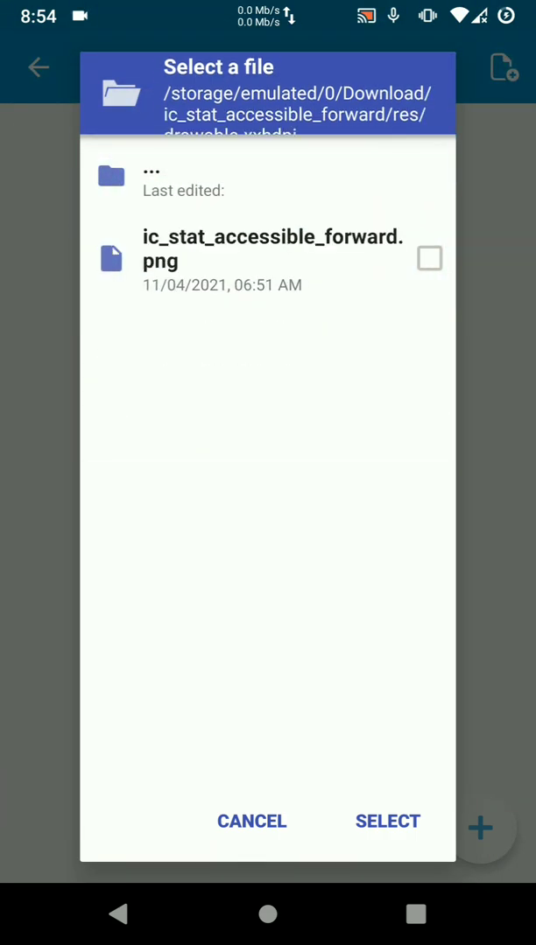
{"action": "left_click", "coordinate": [428, 259]}
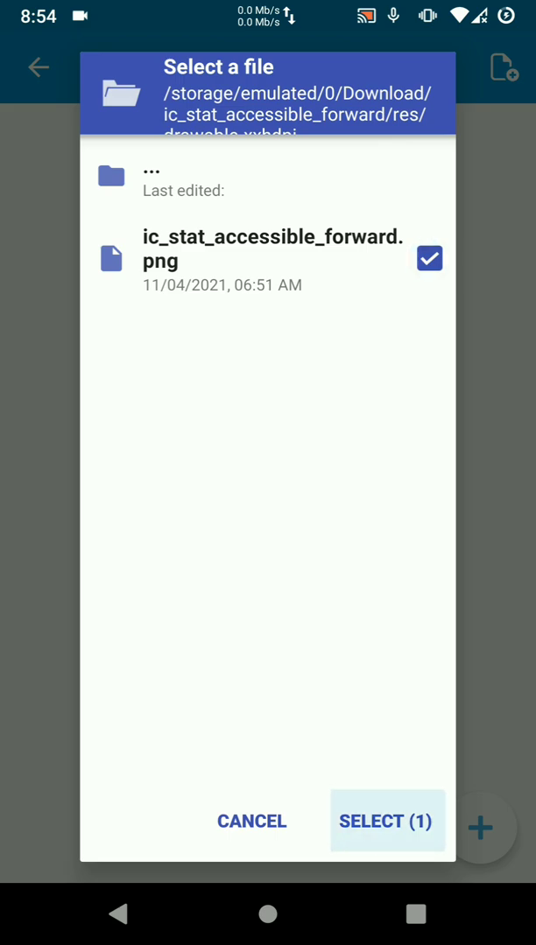
{"action": "left_click", "coordinate": [387, 821]}
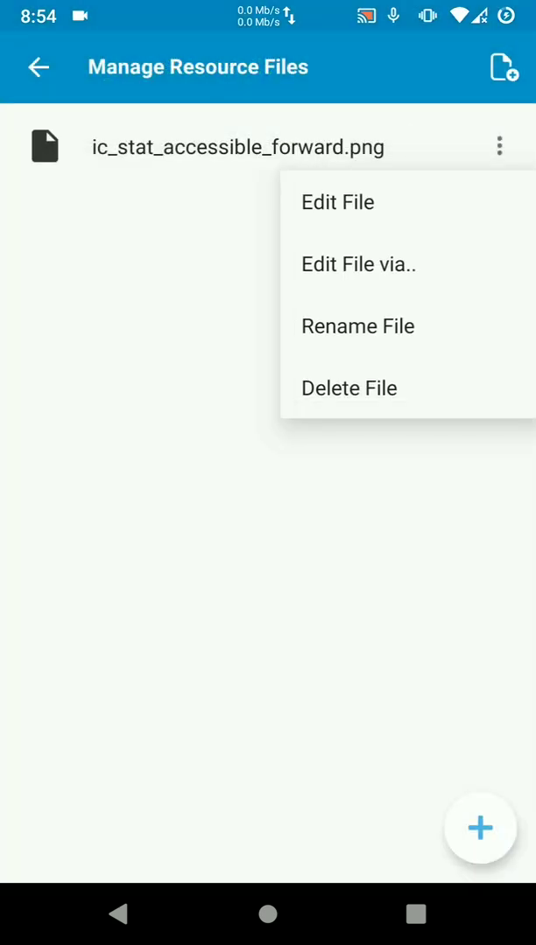
{"action": "left_click", "coordinate": [357, 326]}
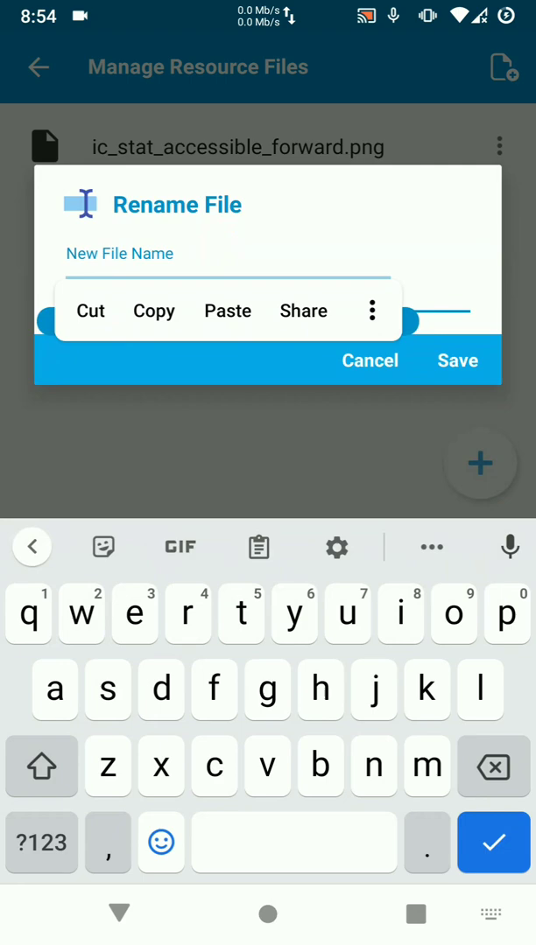
{"action": "left_click", "coordinate": [456, 360]}
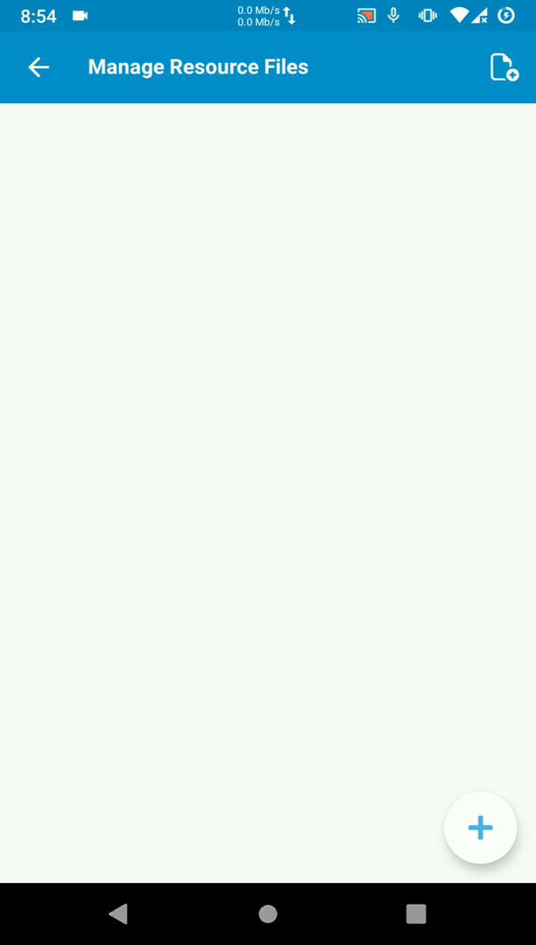
{"action": "left_click", "coordinate": [479, 828]}
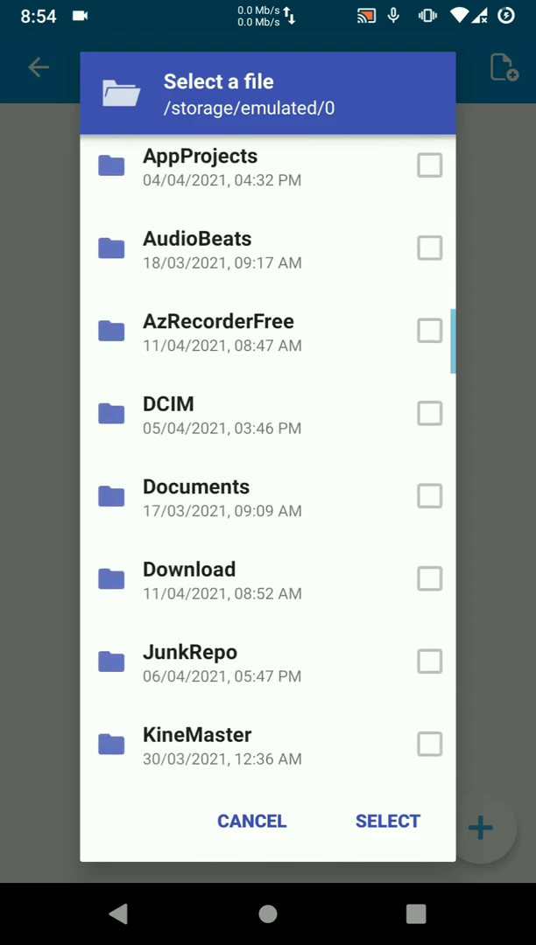
Import a fifth density's icon PNG from the res folder and rename it to ic_stat_onesignal_default.
{"action": "left_click", "coordinate": [188, 568]}
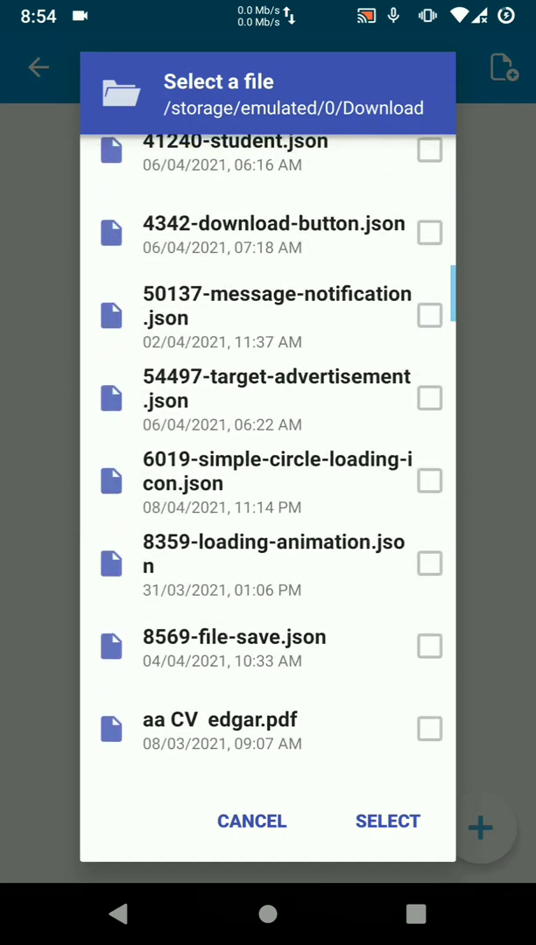
{"action": "scroll", "scroll_direction": "up", "scroll_amount": 3}
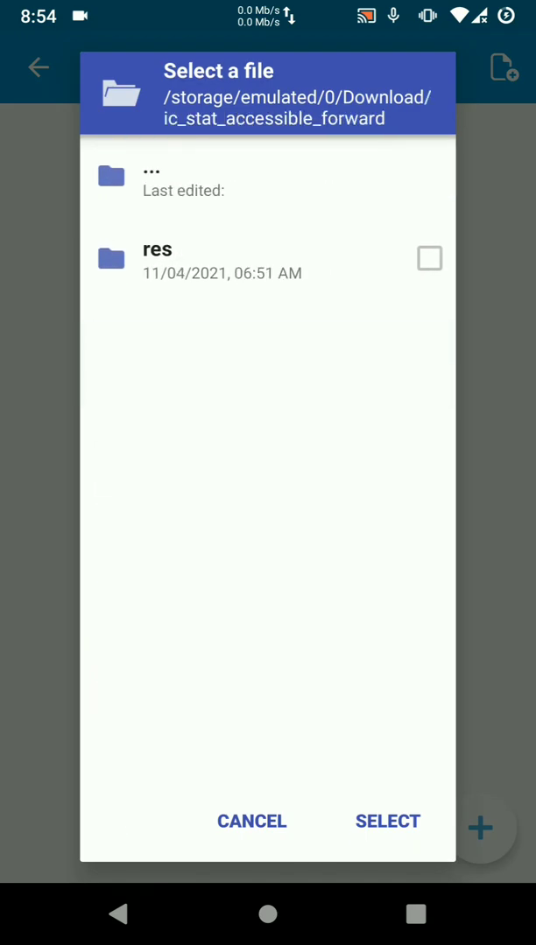
{"action": "left_click", "coordinate": [158, 248]}
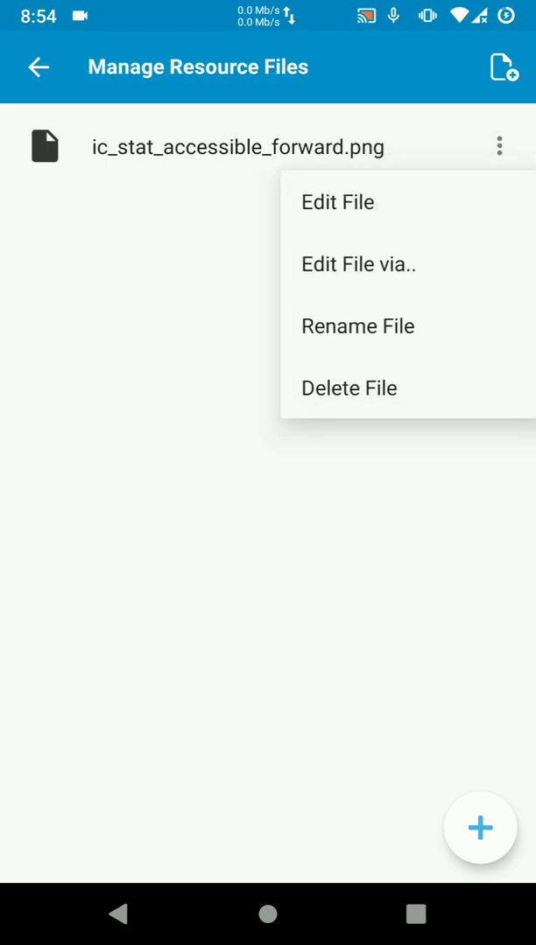
{"action": "left_click", "coordinate": [357, 326]}
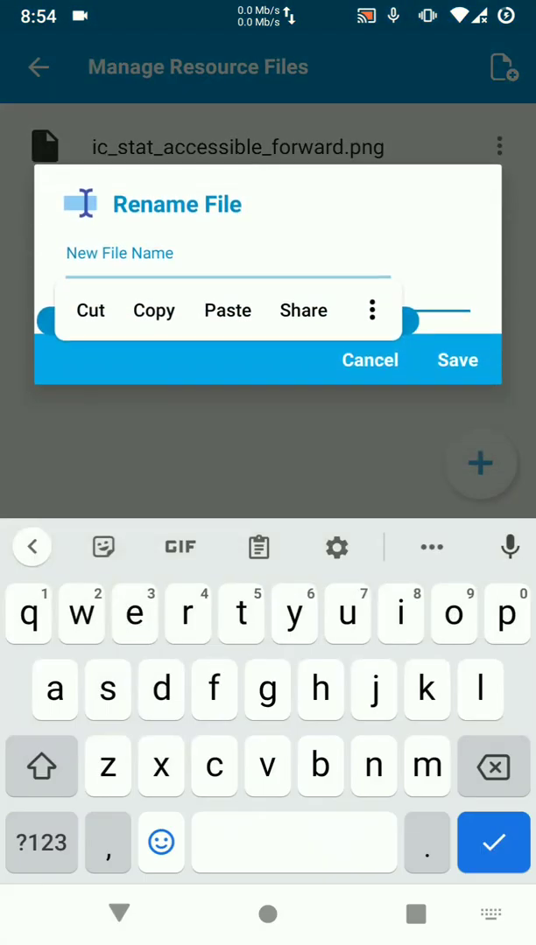
{"action": "left_click", "coordinate": [457, 361]}
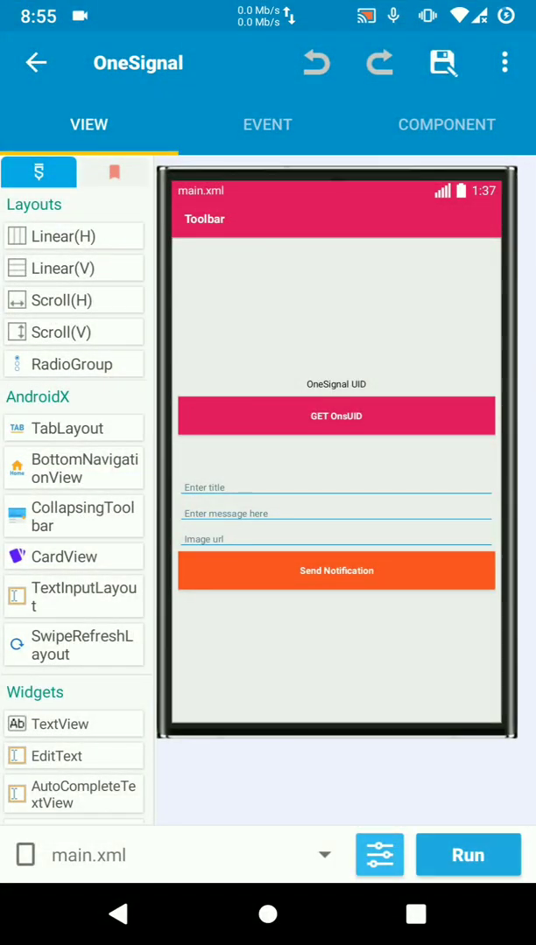
Build and install the OneSignal project, then launch the newly installed app.
{"action": "left_click", "coordinate": [468, 854]}
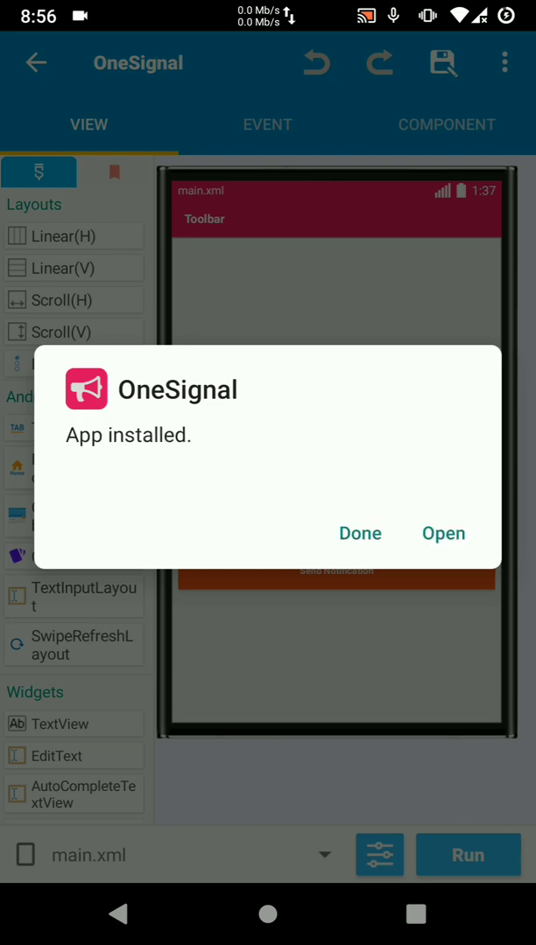
{"action": "left_click", "coordinate": [442, 532]}
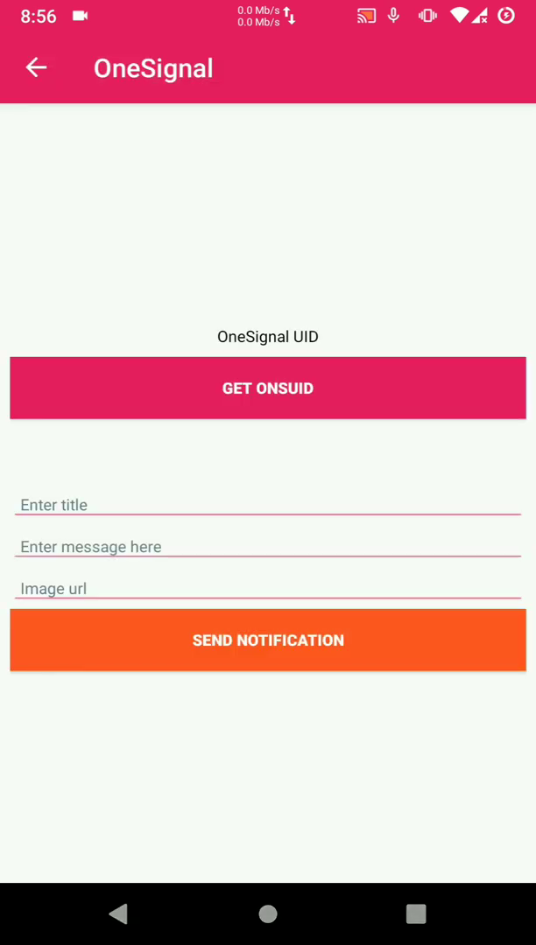
Fill the notification title with 'Works' and the message with 'Yes Custom notification works'.
{"action": "left_click", "coordinate": [266, 504]}
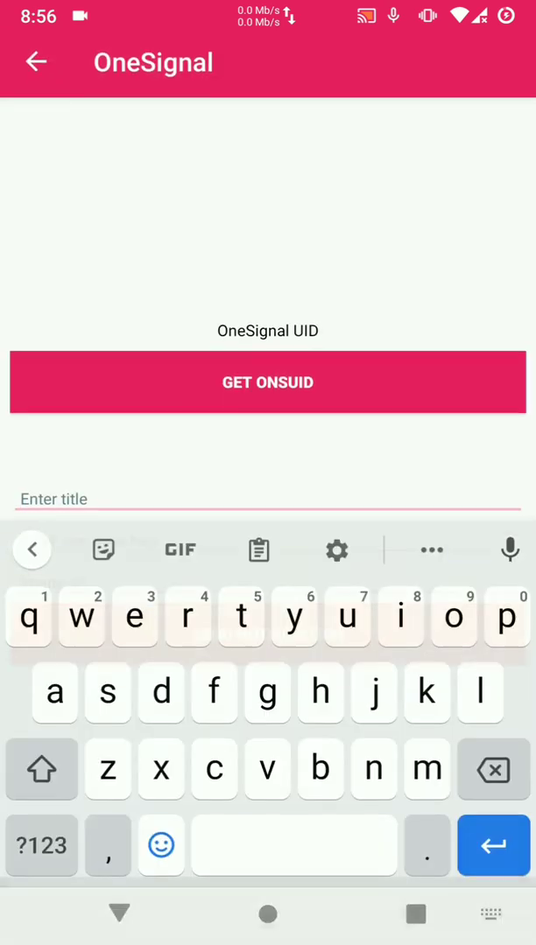
{"action": "left_click", "coordinate": [42, 770]}
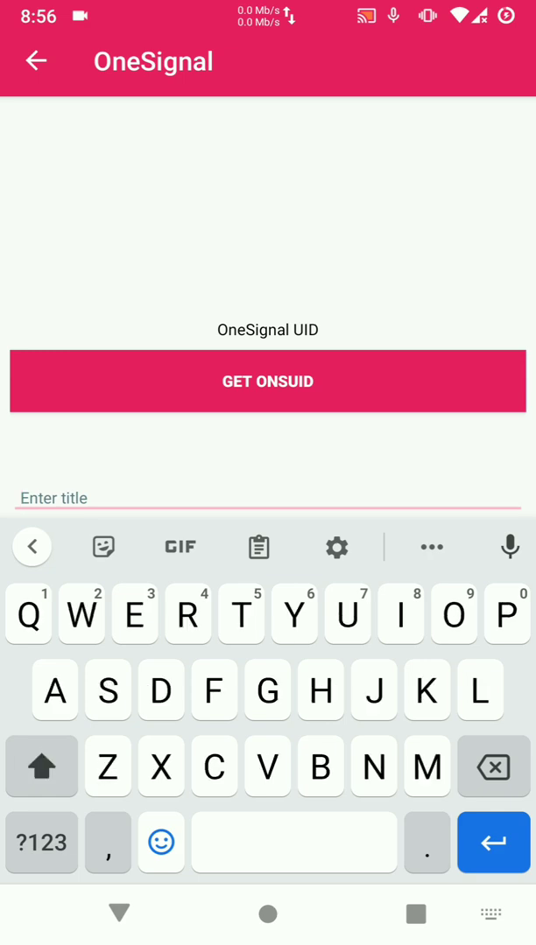
{"action": "type", "text": "Works"}
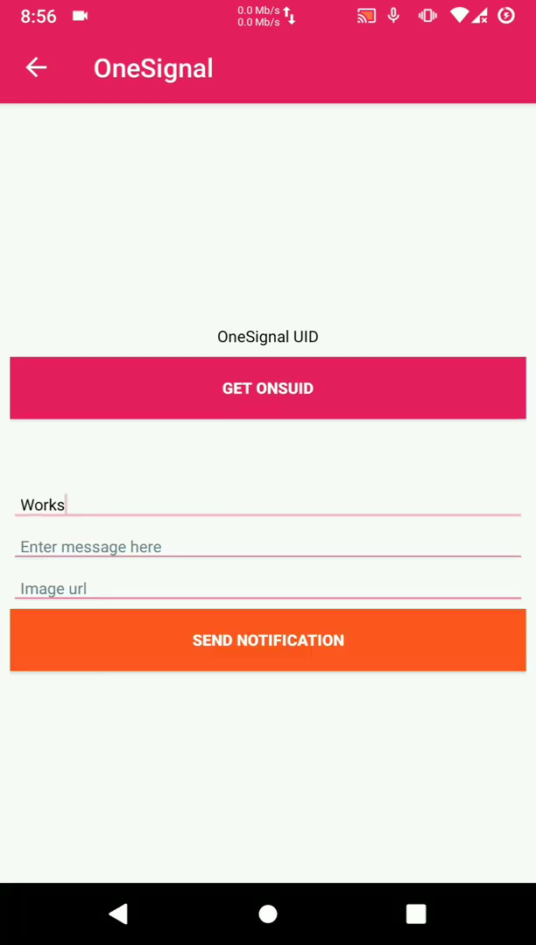
{"action": "left_click", "coordinate": [266, 546]}
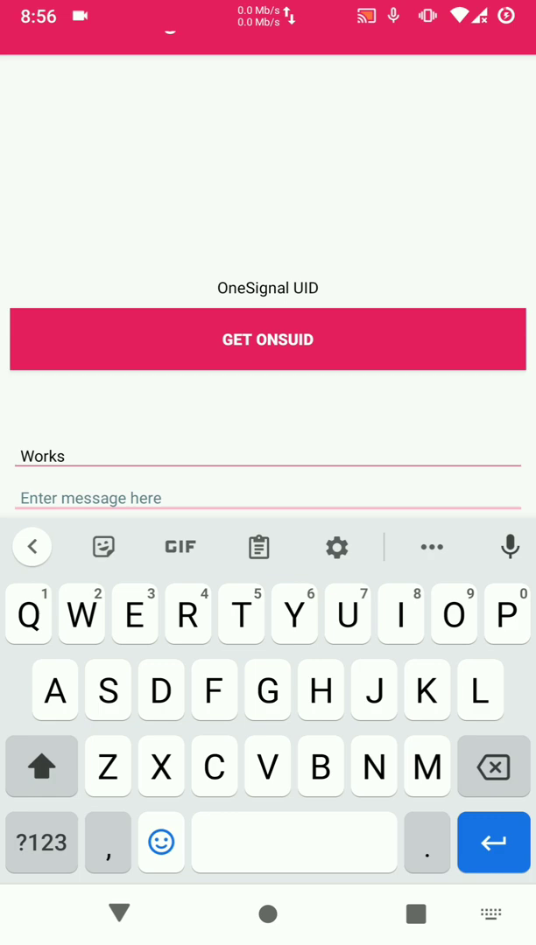
{"action": "type", "text": "Yes Custom"}
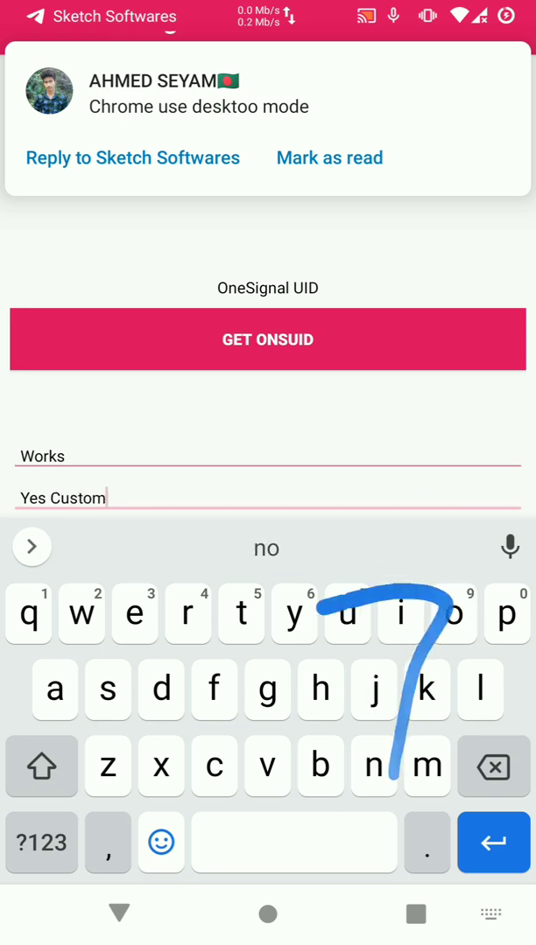
{"action": "type", "text": "notification works"}
{"action": "type", "text": "ja"}
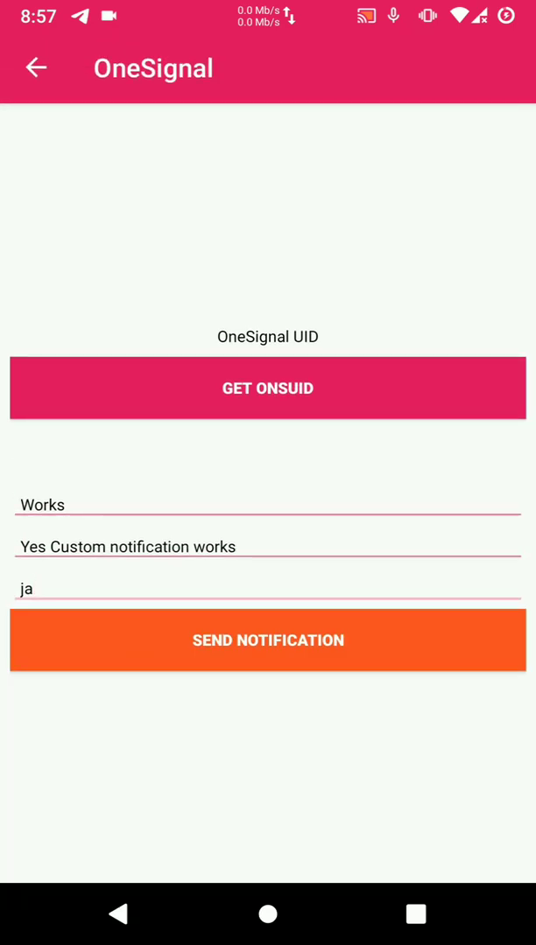
Fetch and display the device's OneSignal UID via GET ONSUID.
{"action": "left_click", "coordinate": [266, 389]}
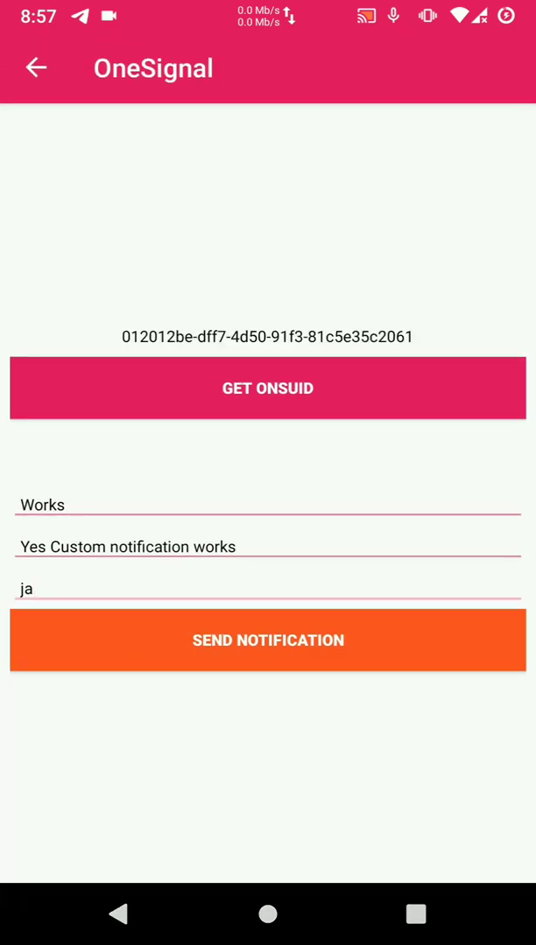